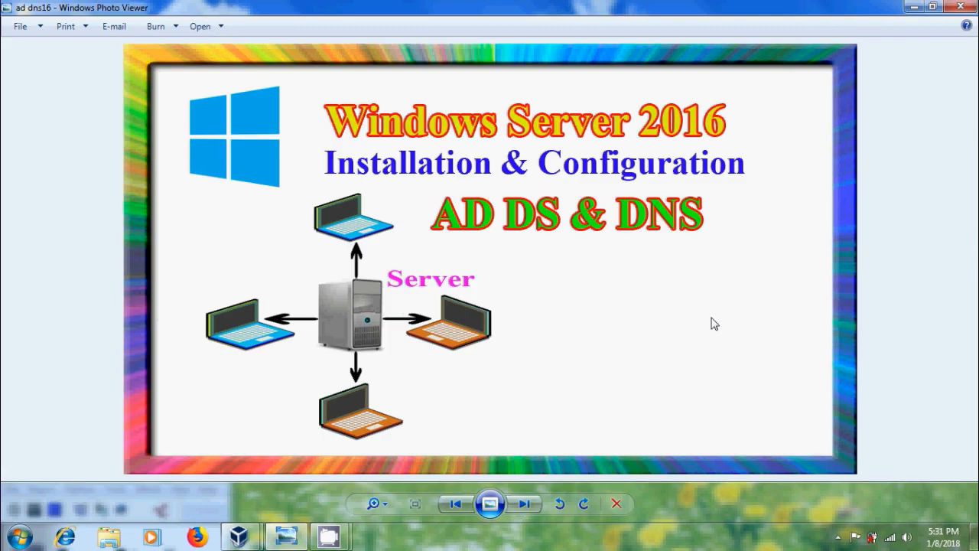
mouse_move(240, 536)
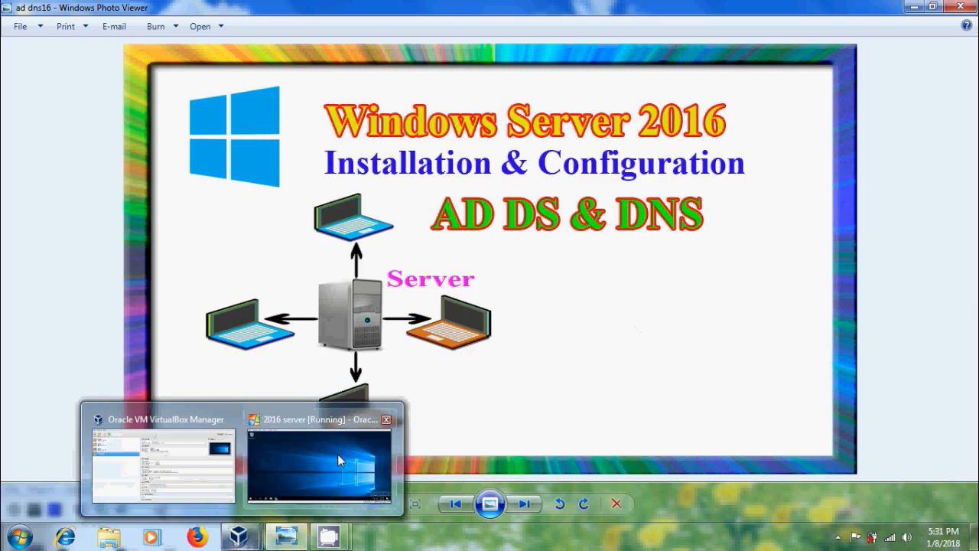
Switch from the title image to the running Windows Server 2016 VM window
click(319, 462)
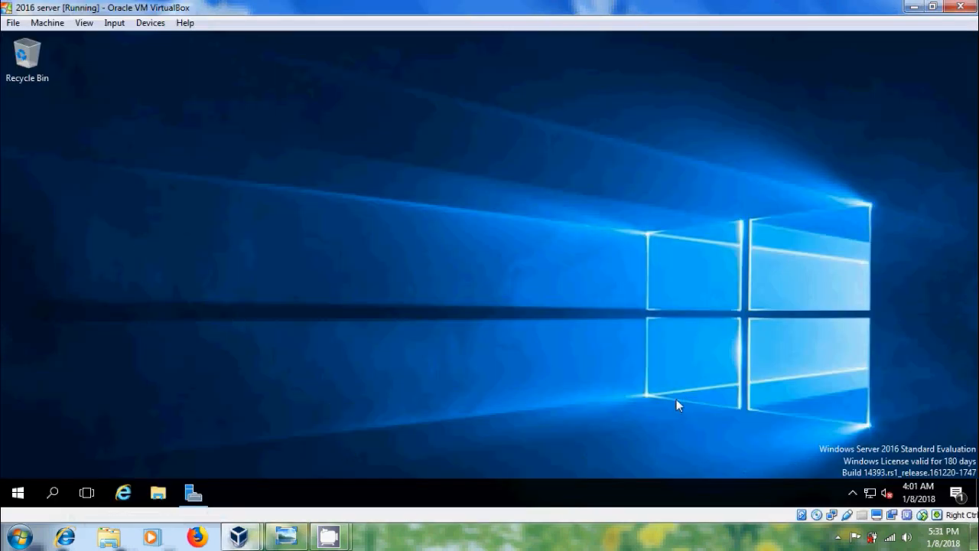
mouse_move(291, 251)
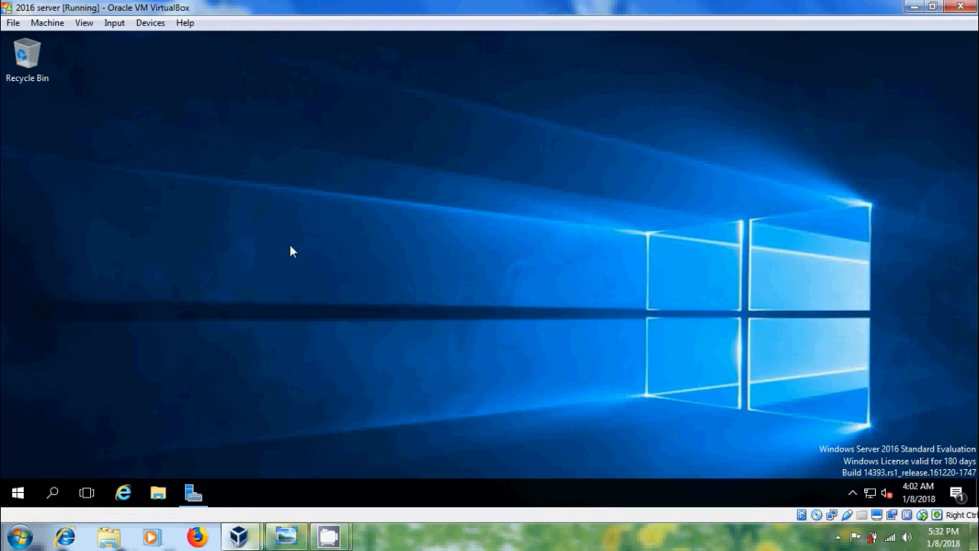
mouse_move(193, 492)
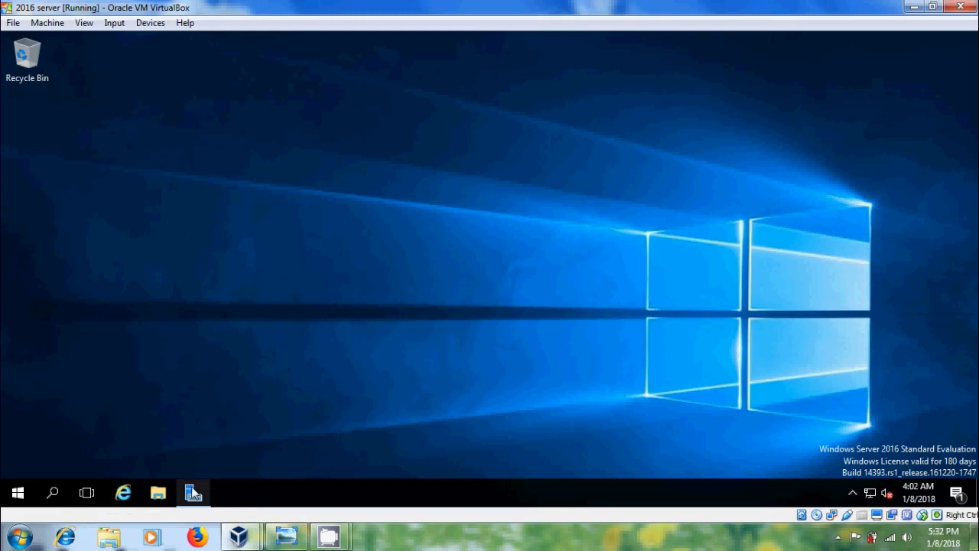
Launch Server Manager and reach the network adapters list via Network and Sharing Center
click(192, 493)
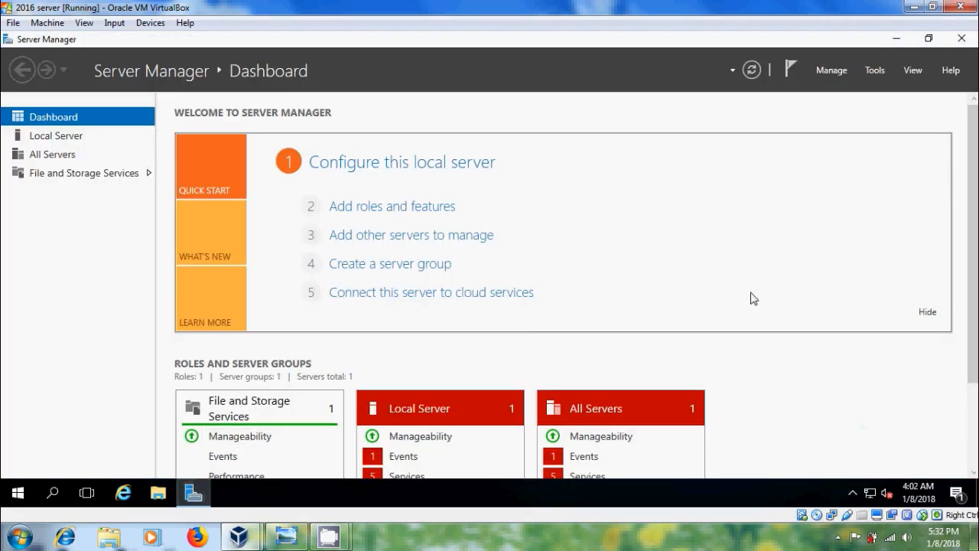
right_click(872, 493)
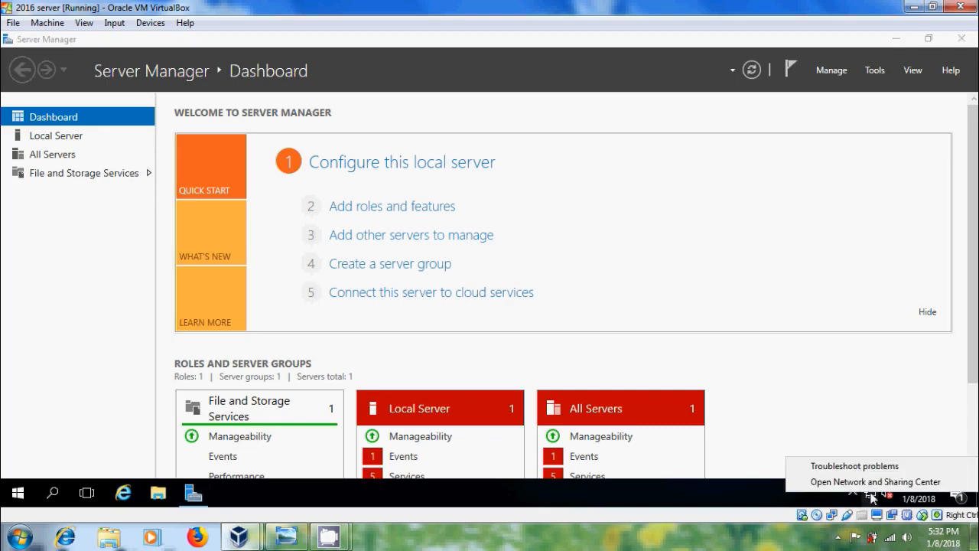
mouse_move(878, 493)
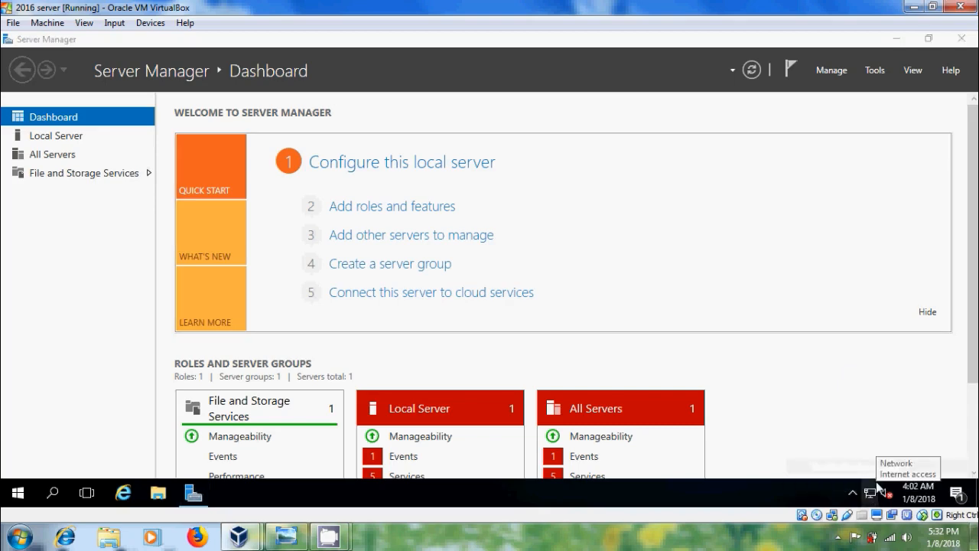
click(878, 492)
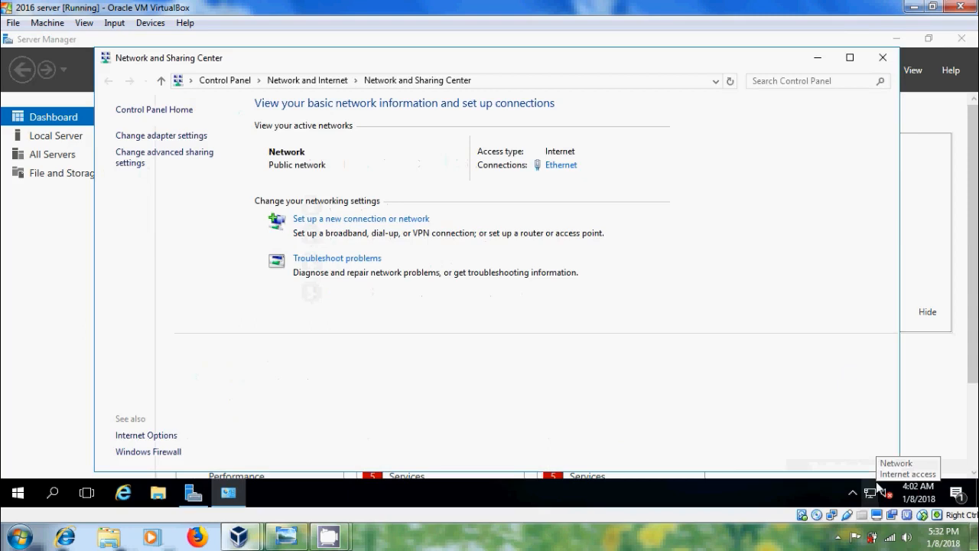
click(160, 135)
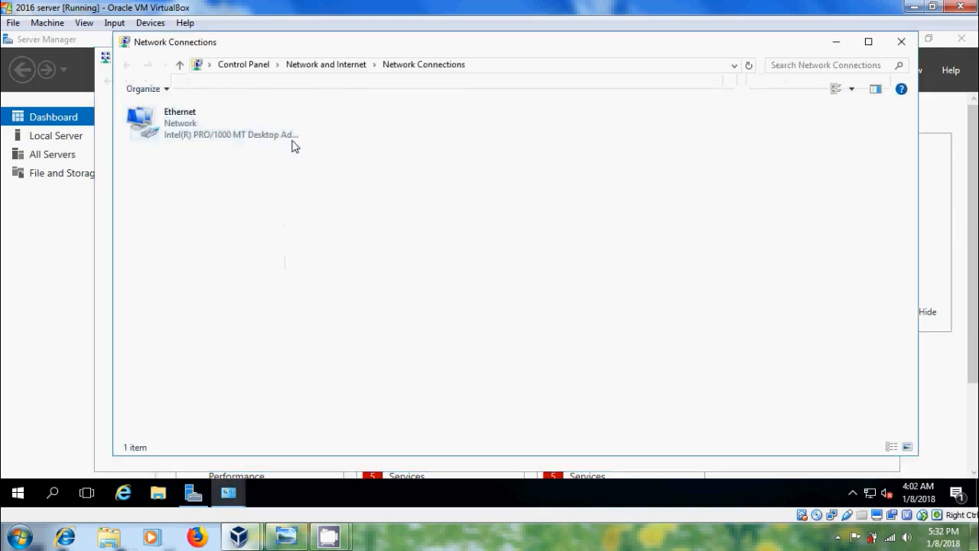
Bring up the Ethernet adapter's IPv4 properties, still on automatic addressing
right_click(215, 122)
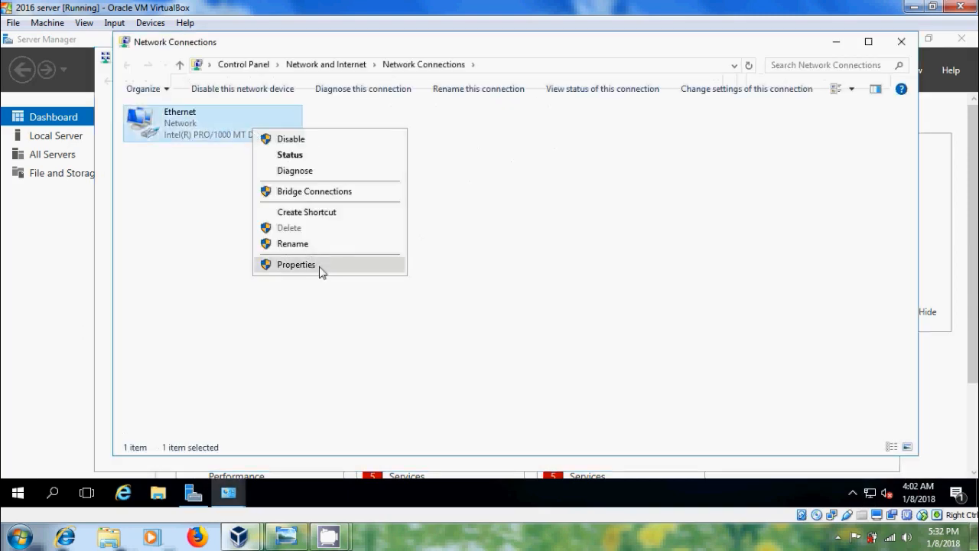
click(295, 263)
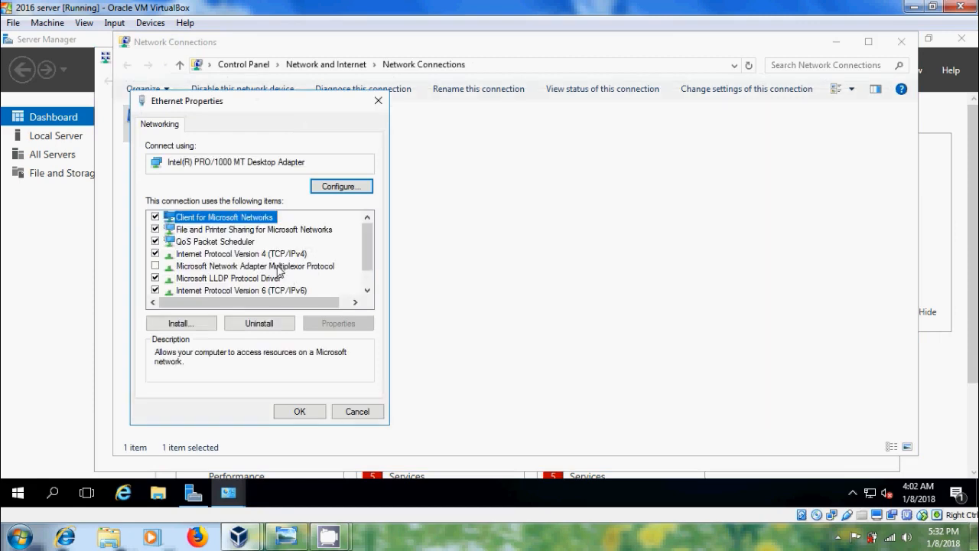
click(242, 254)
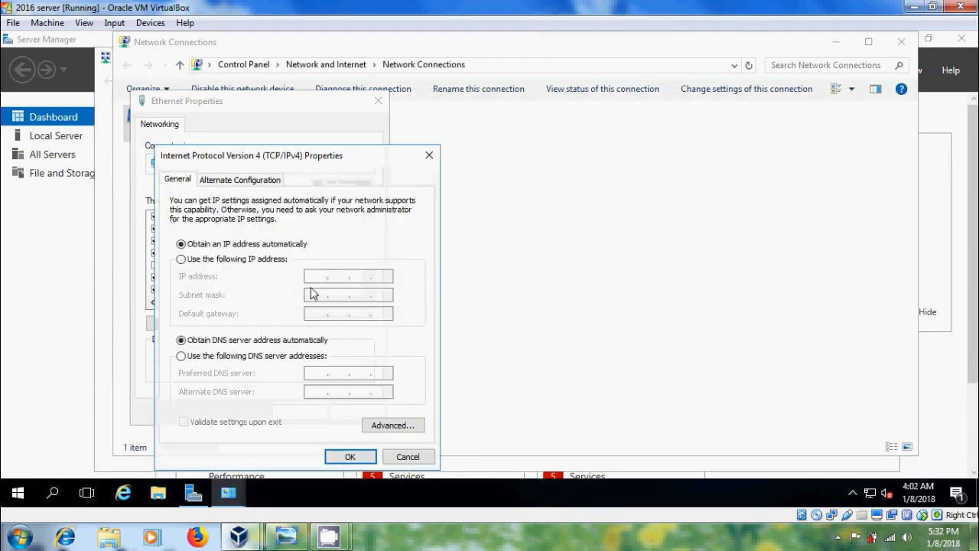
Assign static IP 192.168.0.5, mask 255.255.255.0, gateway 192.168.0.1, DNS 192.168.0.5 and apply
click(181, 260)
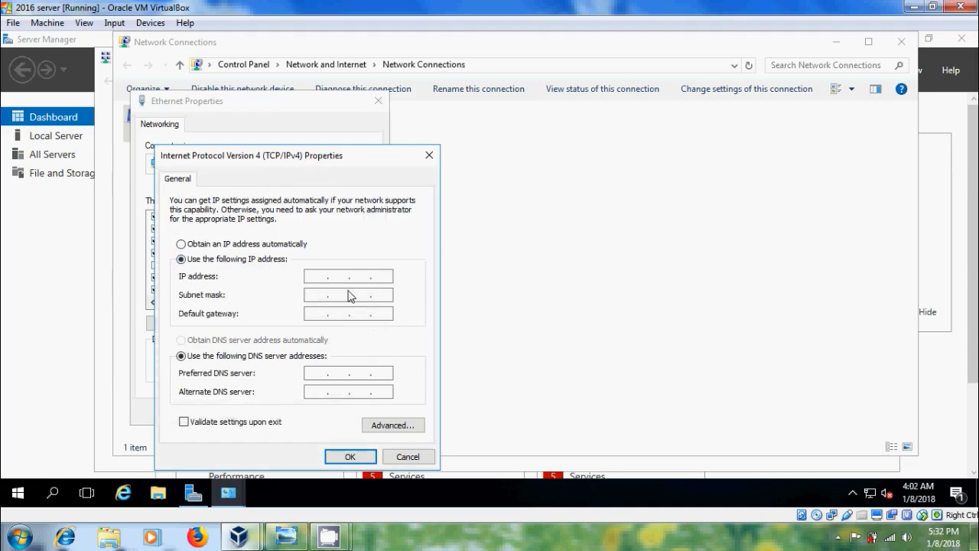
text(192.168)
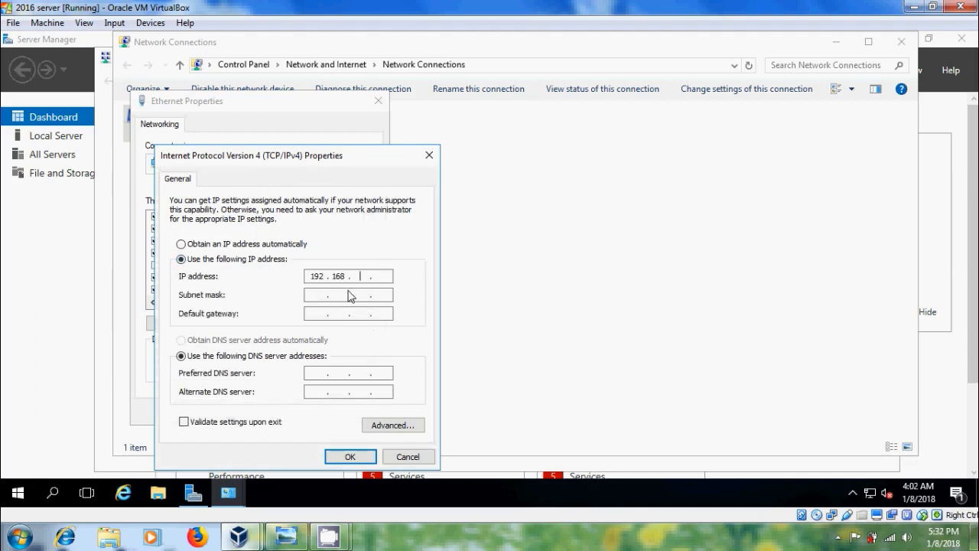
text(0)
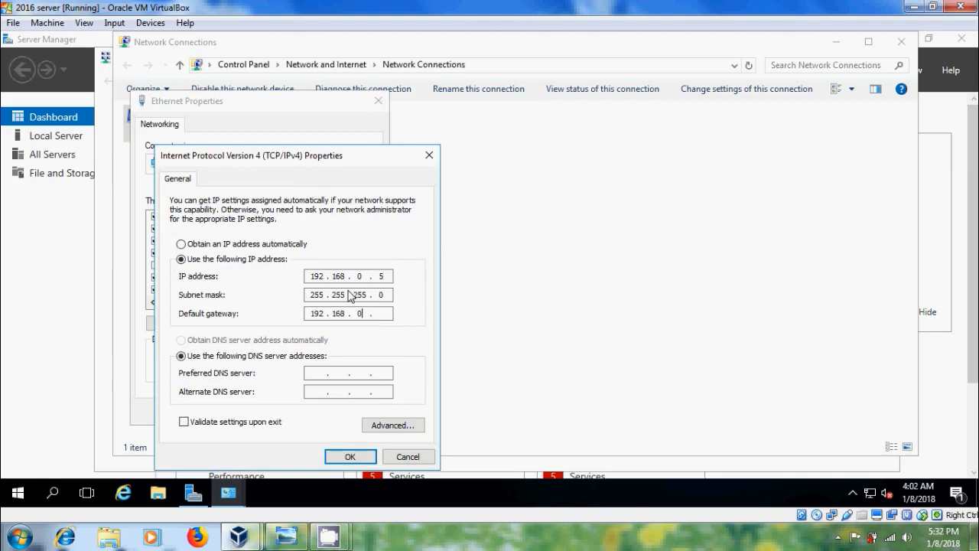
text(1)
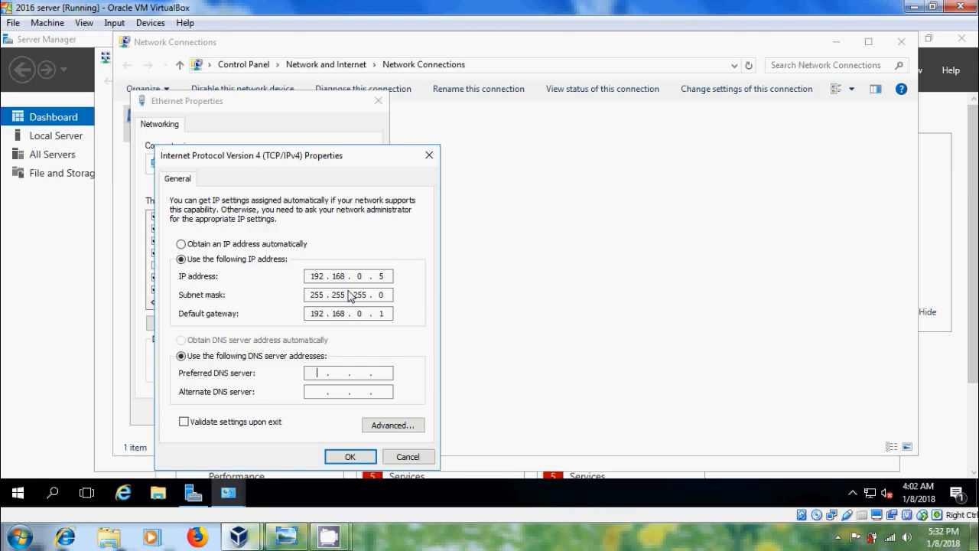
text(192.16)
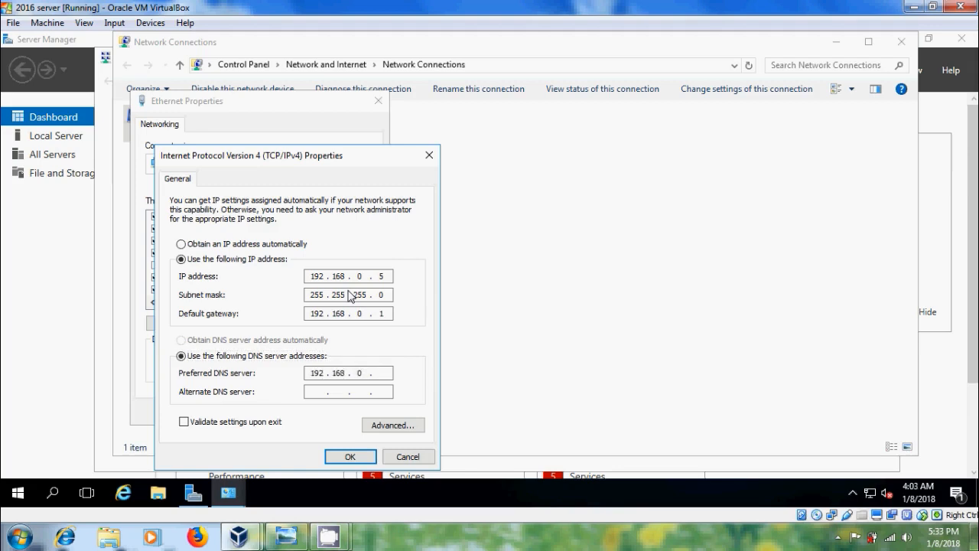
text(5)
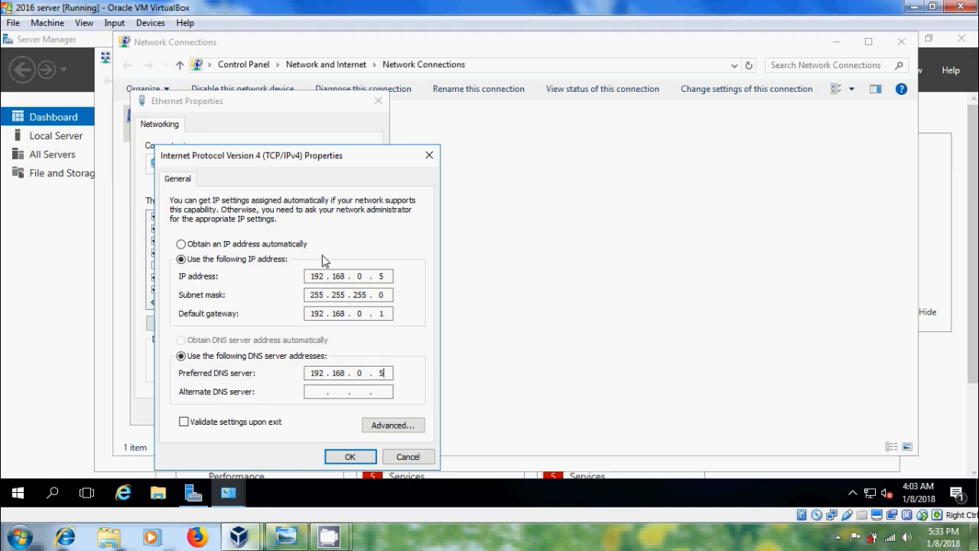
mouse_move(221, 388)
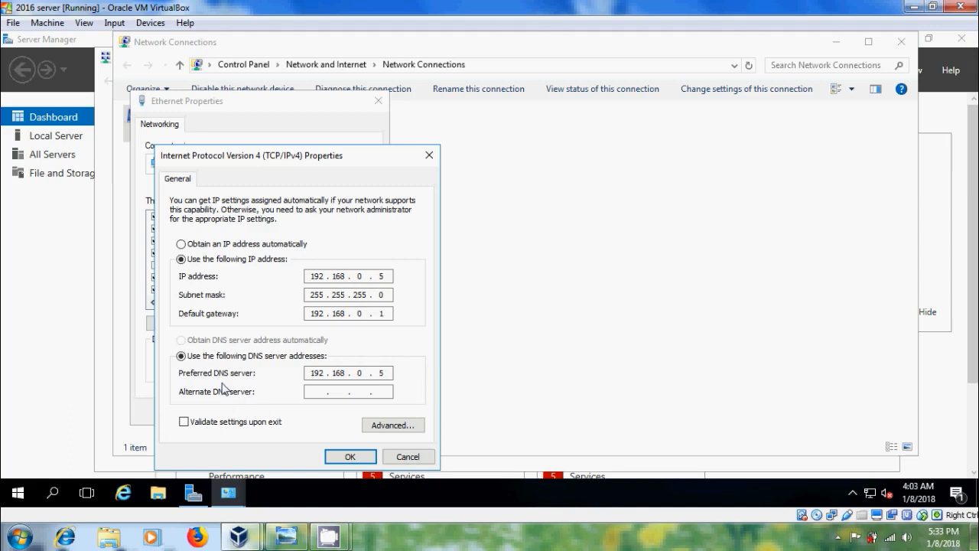
mouse_move(333, 287)
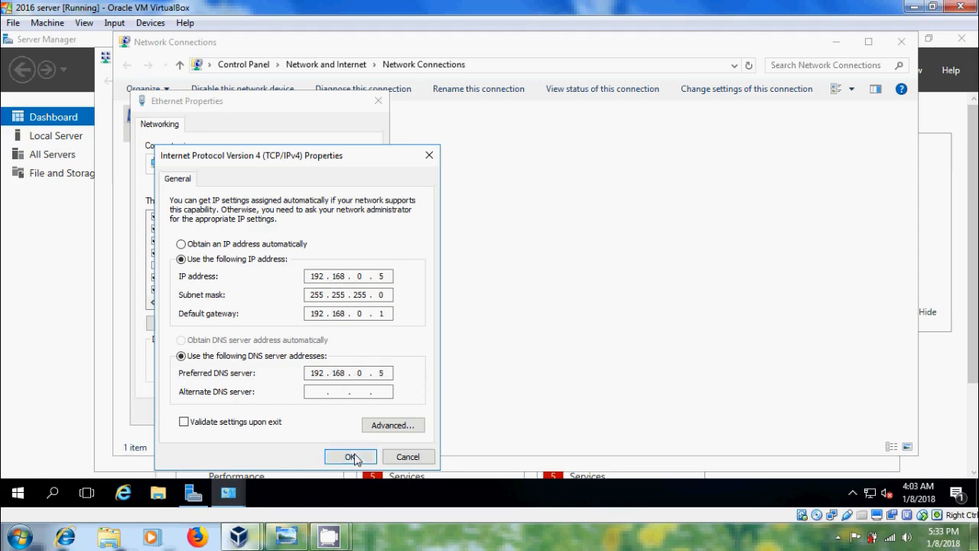
click(351, 456)
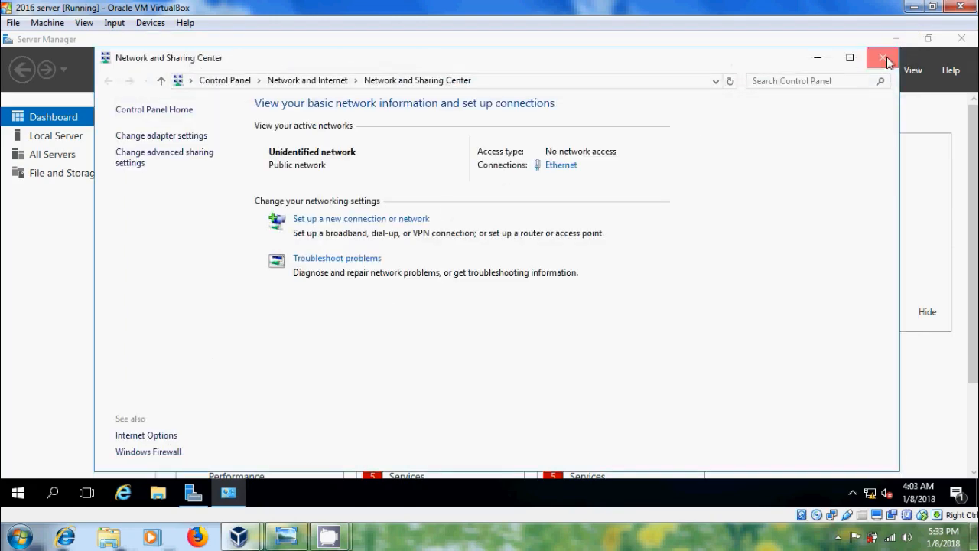
Close the network window and start the Add Roles and Features wizard, skipping the intro page in future
click(886, 59)
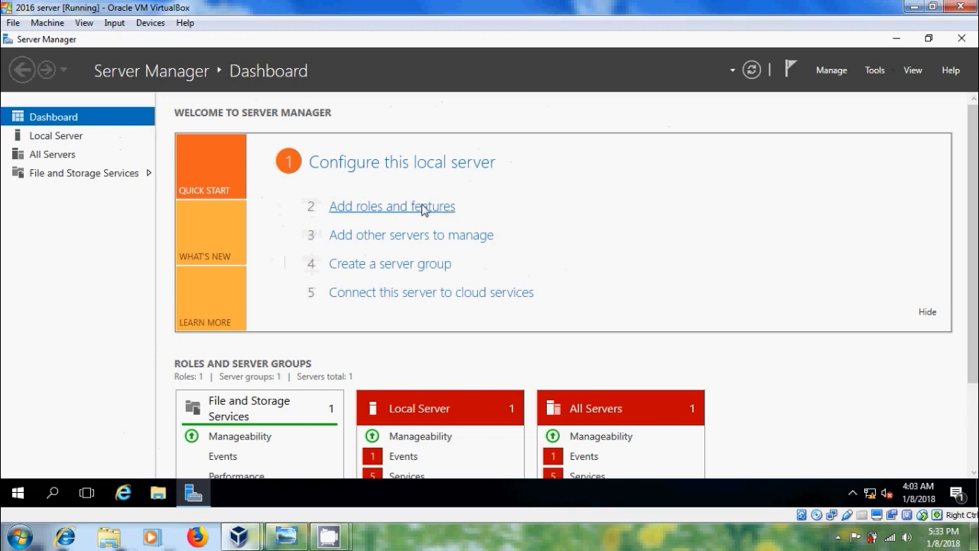
click(392, 205)
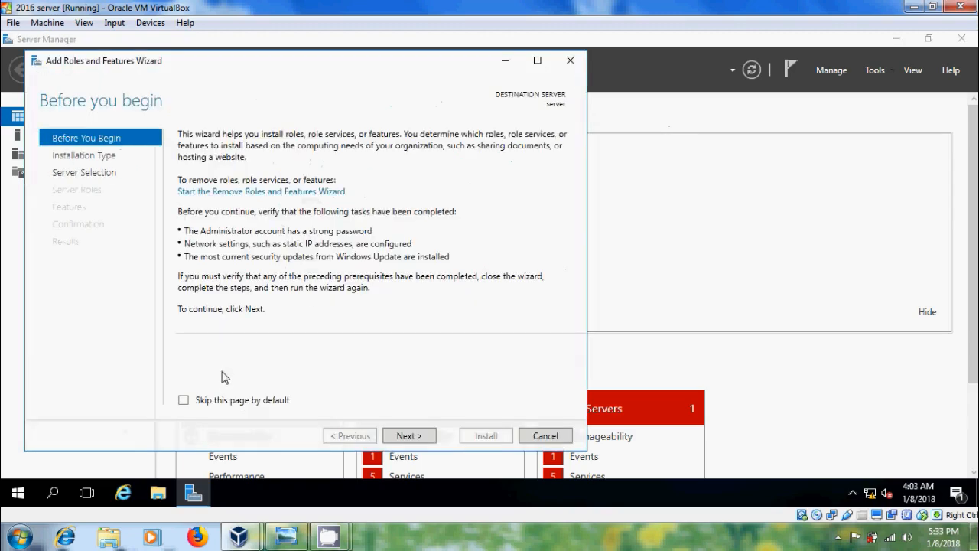
click(184, 400)
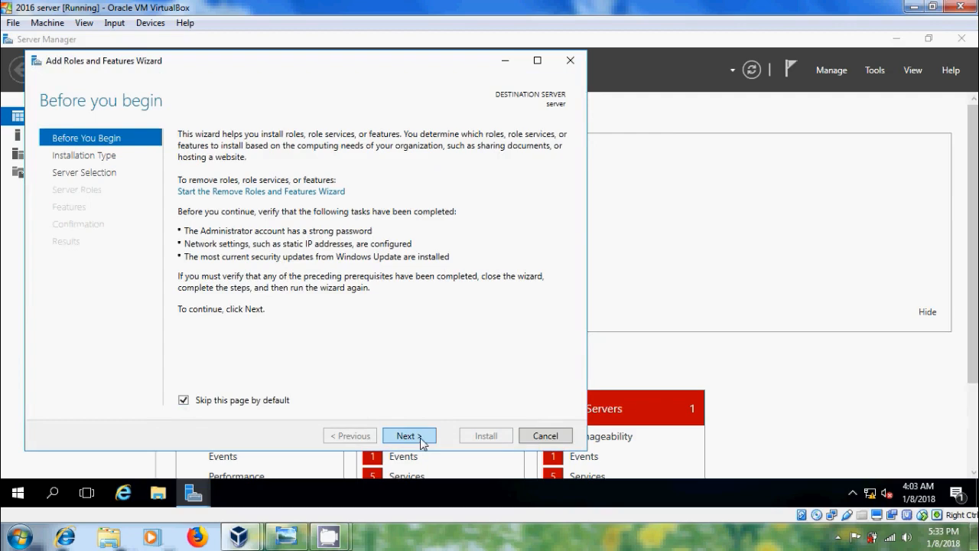
Keep role-based installation on the local server and advance to the server roles list
click(410, 435)
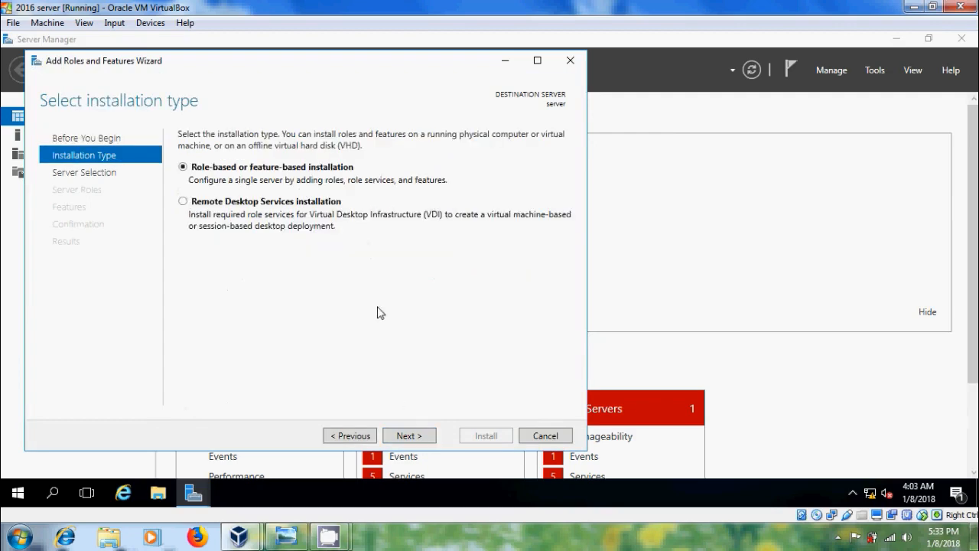
mouse_move(351, 193)
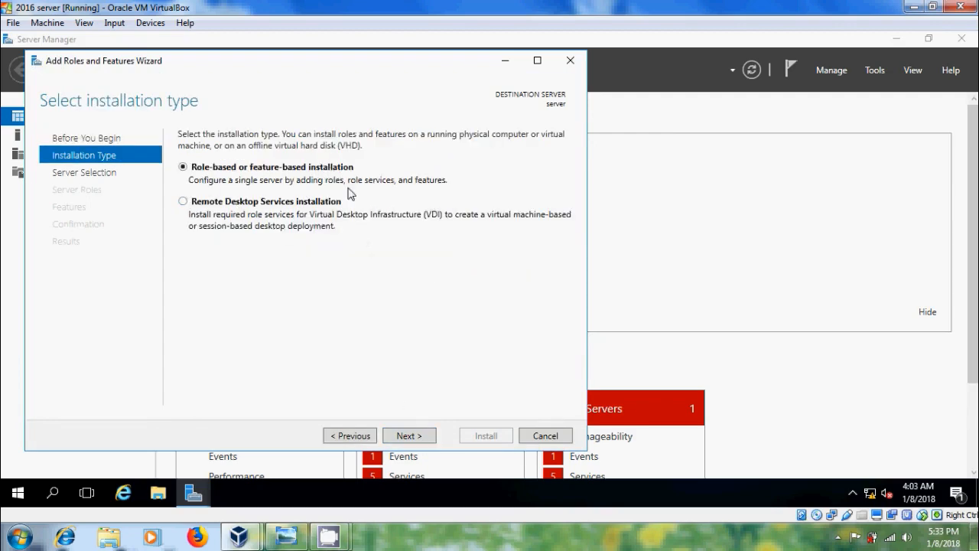
click(410, 435)
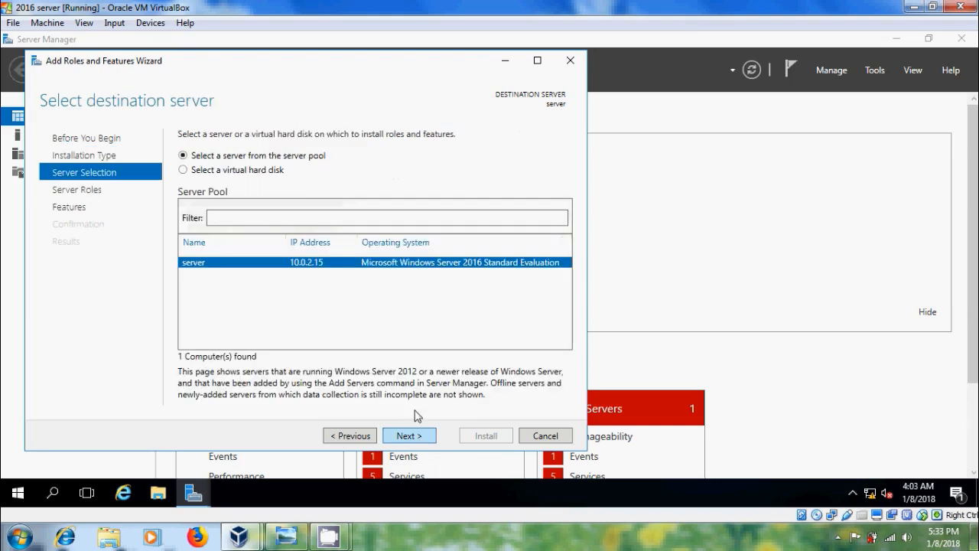
mouse_move(364, 294)
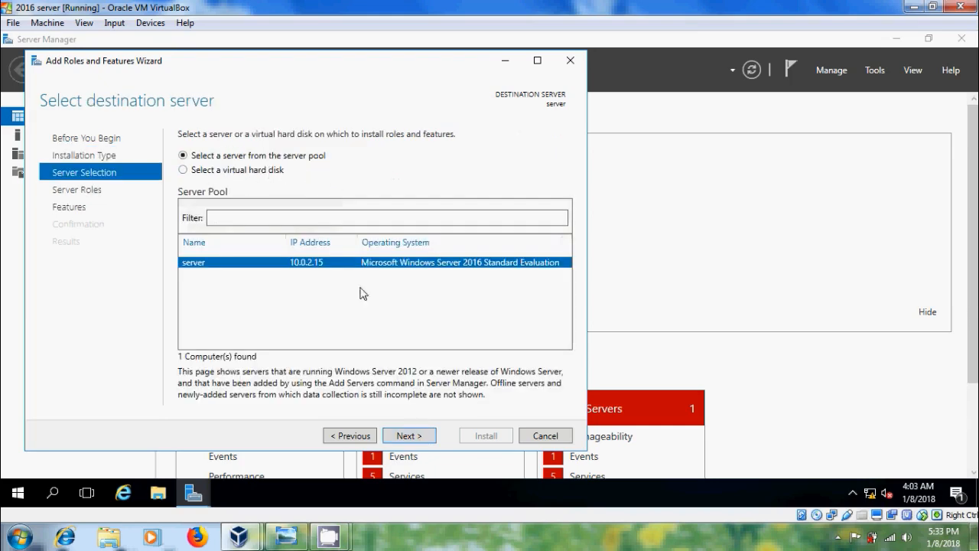
click(408, 434)
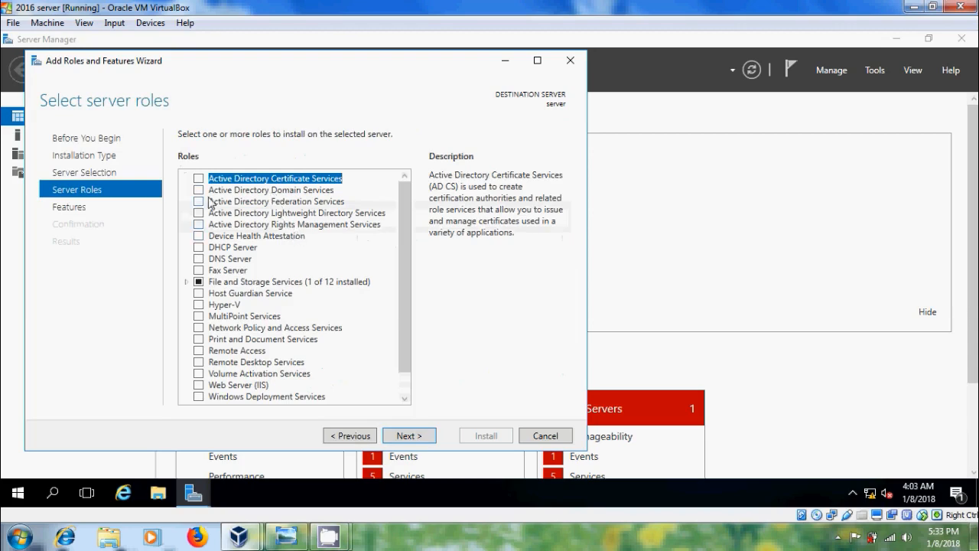
Select Active Directory Domain Services with its management tools and advance to confirmation
click(199, 190)
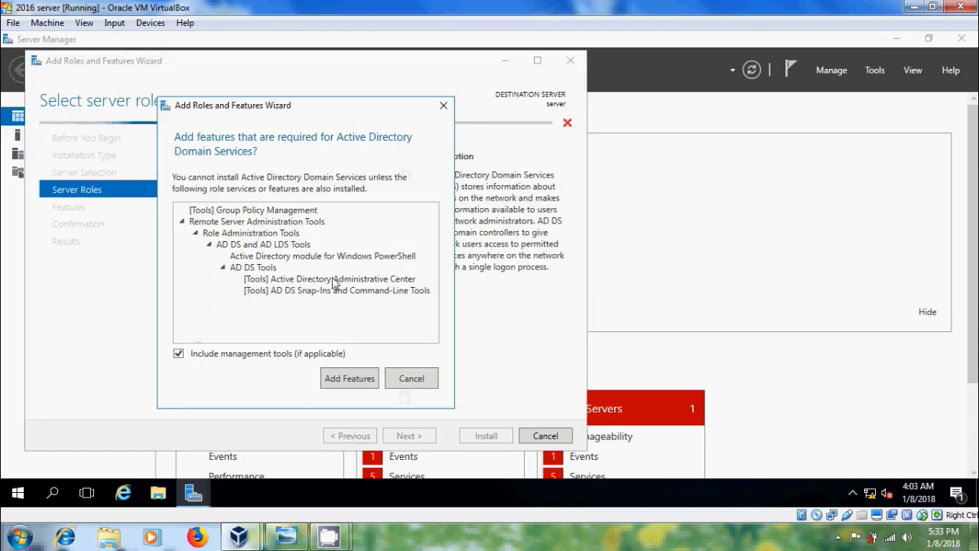
click(349, 378)
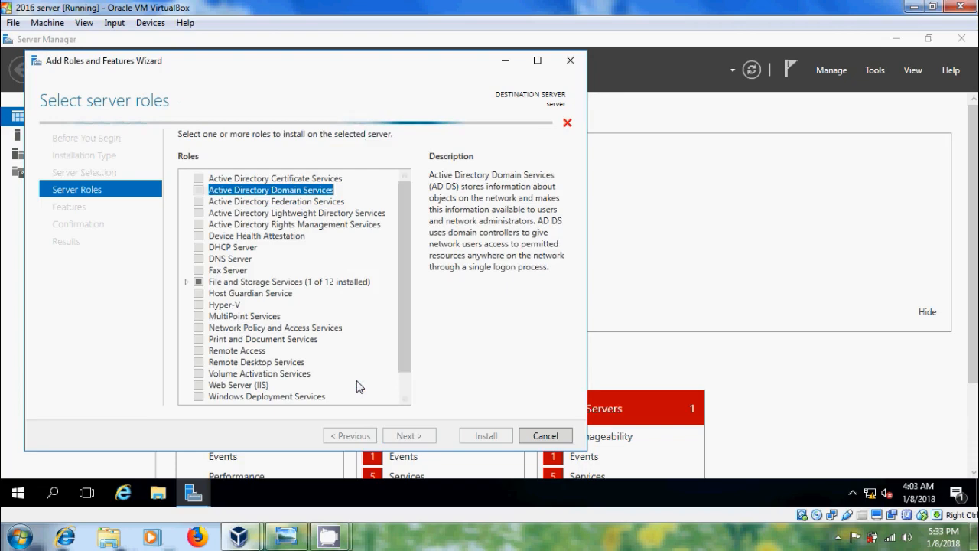
click(198, 190)
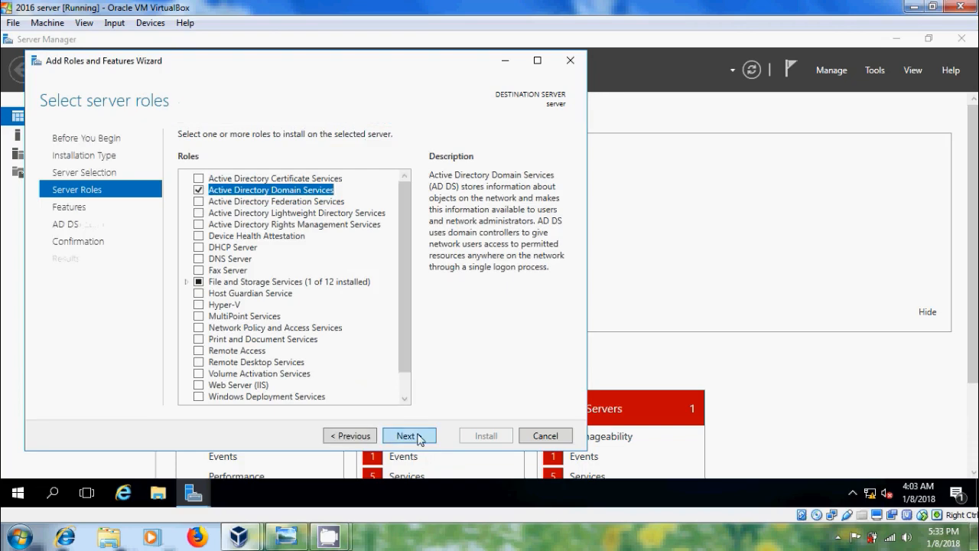
click(409, 435)
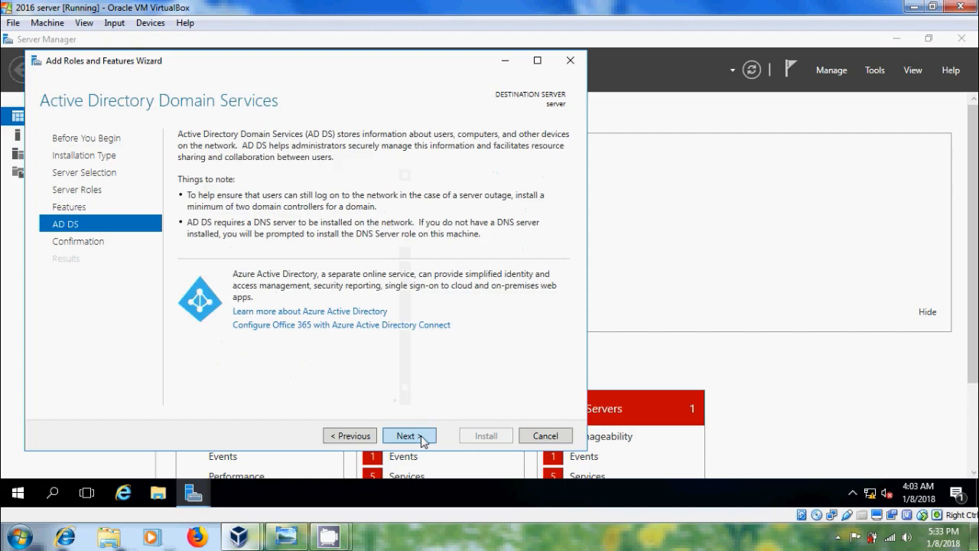
click(410, 435)
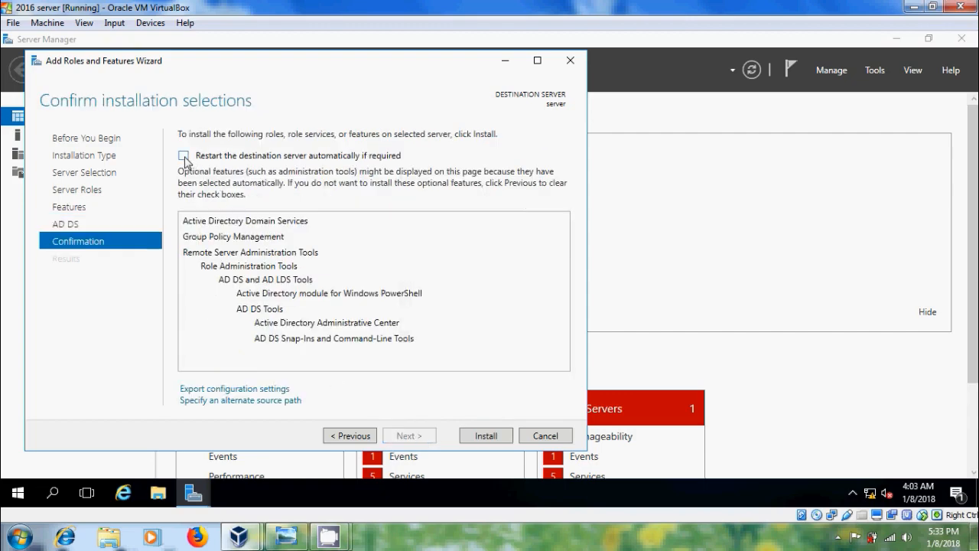
Allow the server to restart automatically if required and confirm it
click(184, 156)
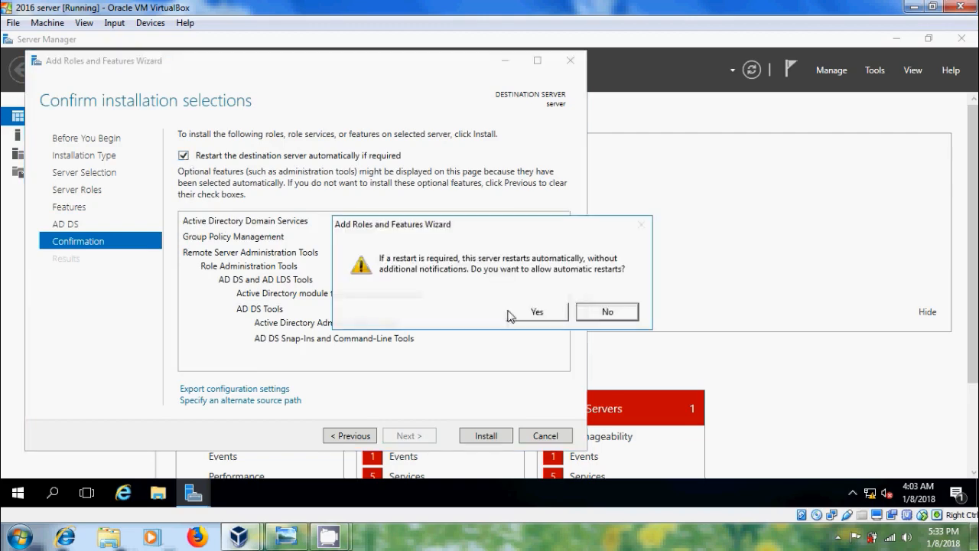
click(536, 312)
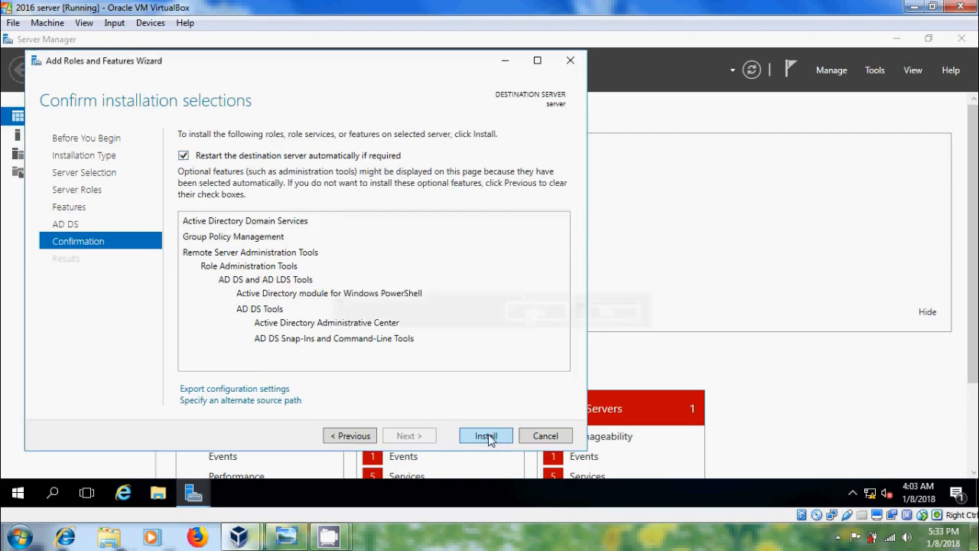
Install the AD DS role, wait for success, and close back to the dashboard
click(485, 434)
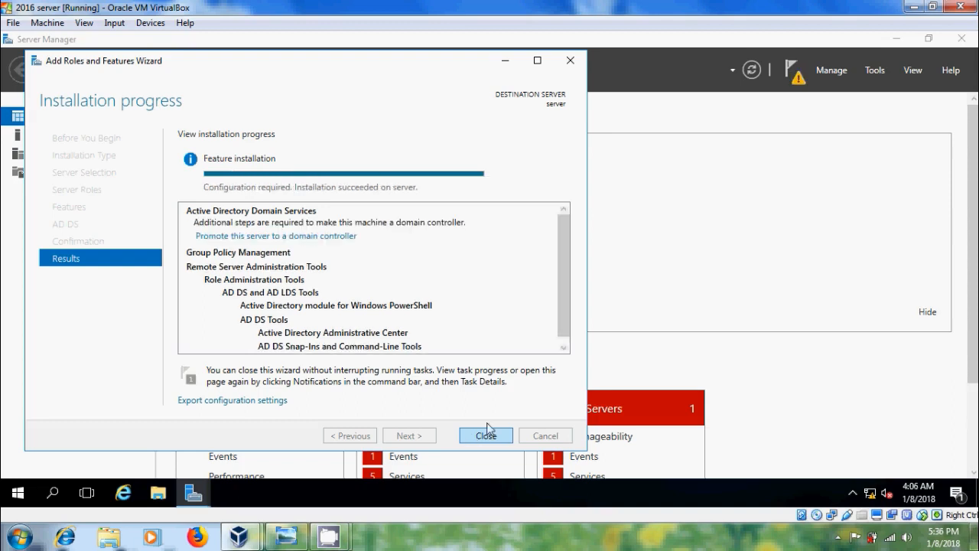
mouse_move(406, 198)
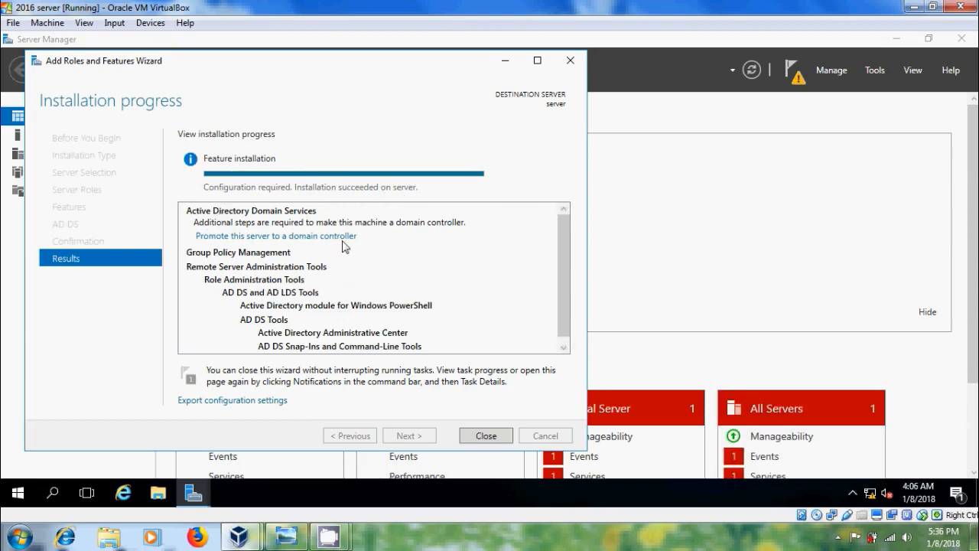
click(485, 434)
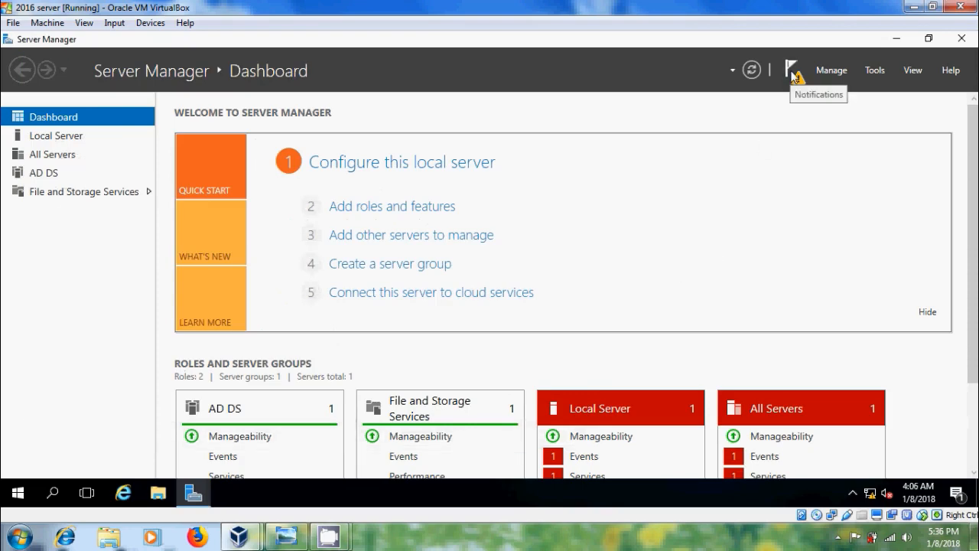
From Notifications, promote this server to a domain controller and maximize the configuration wizard
click(793, 70)
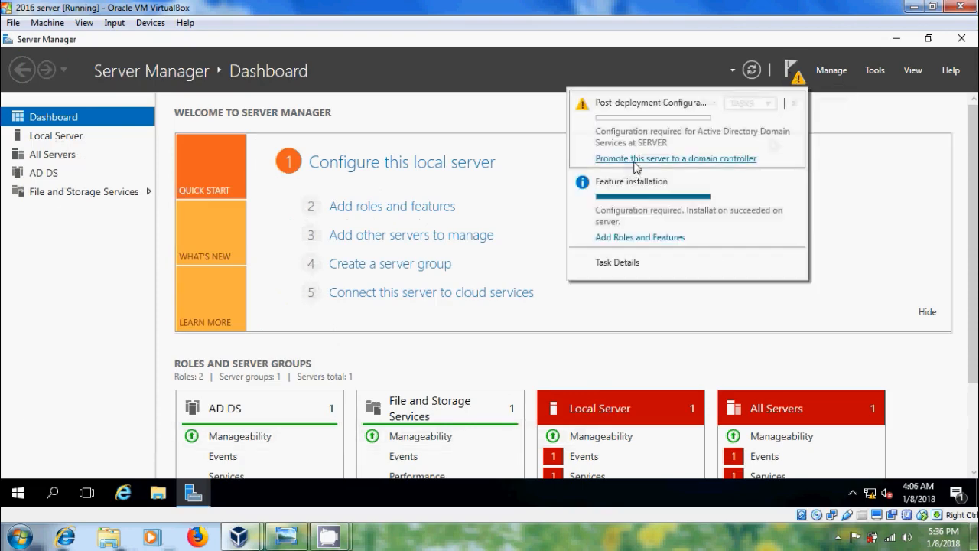
mouse_move(705, 165)
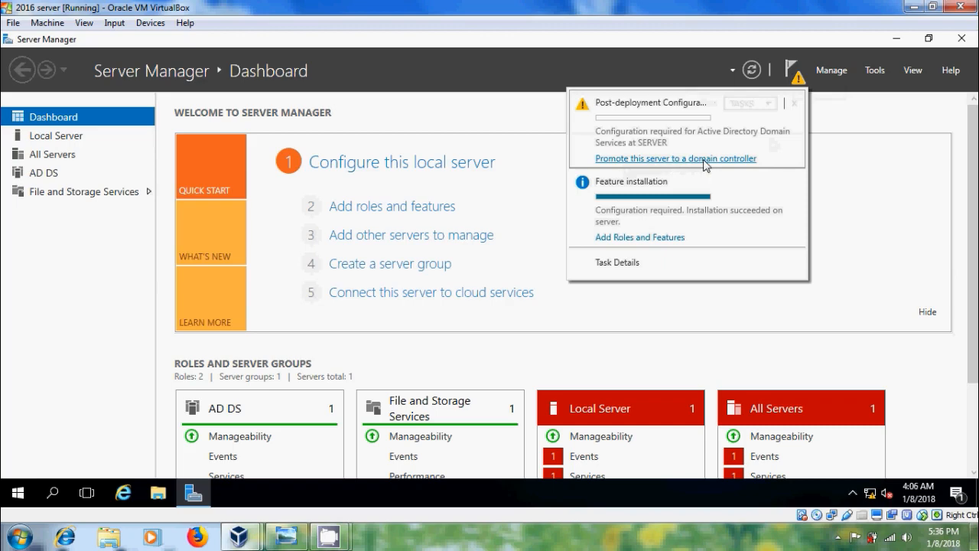
click(674, 157)
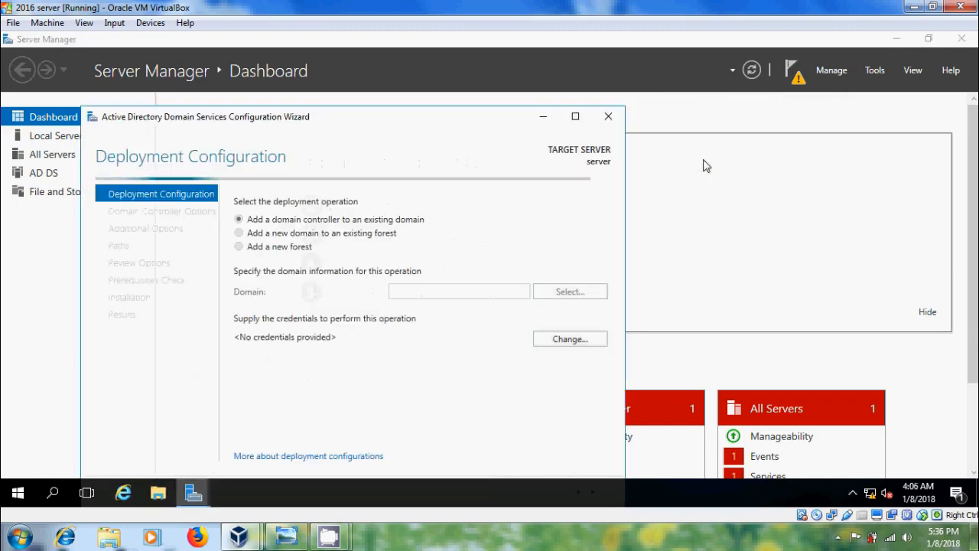
mouse_move(575, 116)
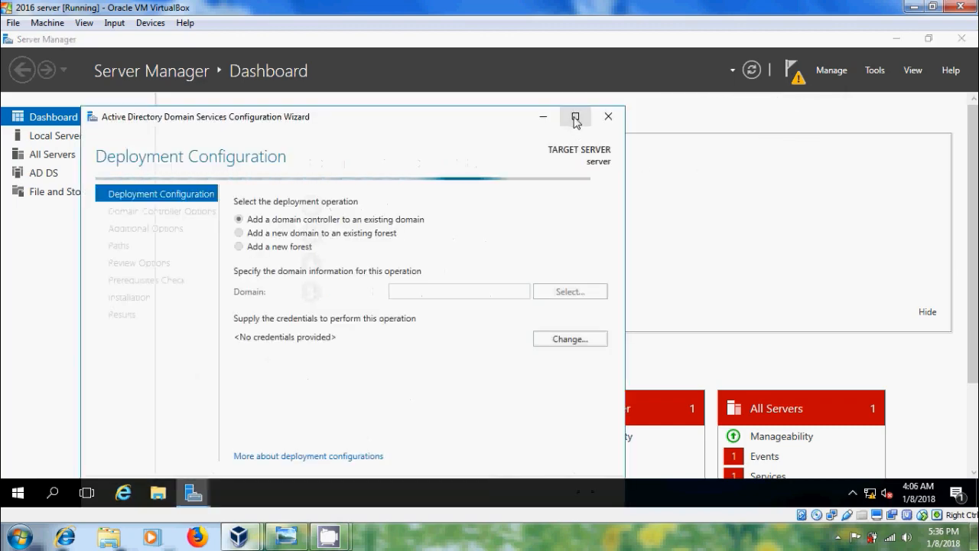
click(575, 116)
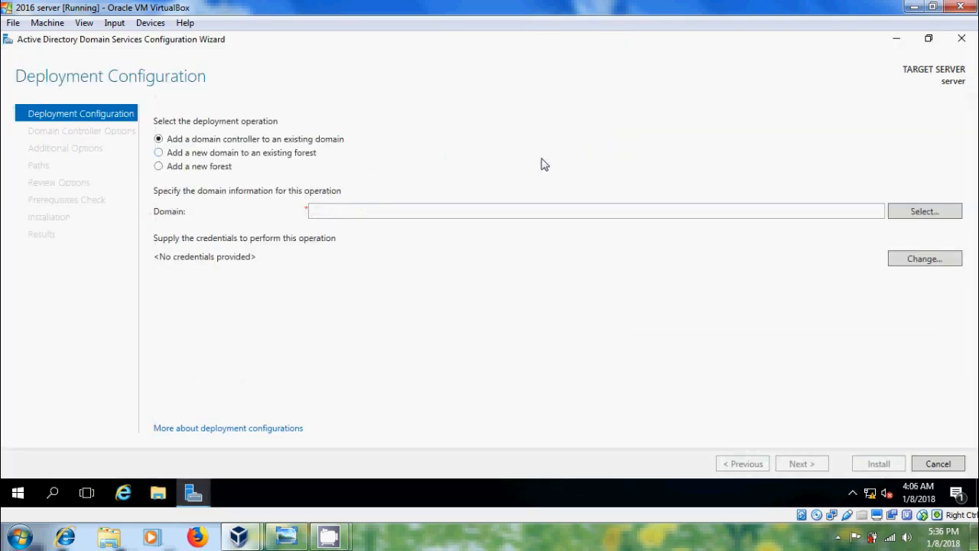
mouse_move(223, 171)
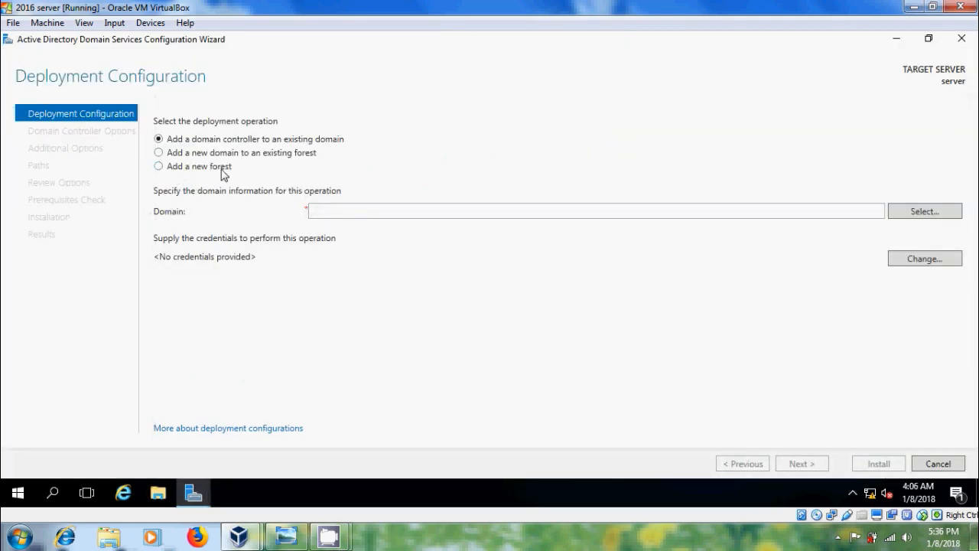
mouse_move(300, 190)
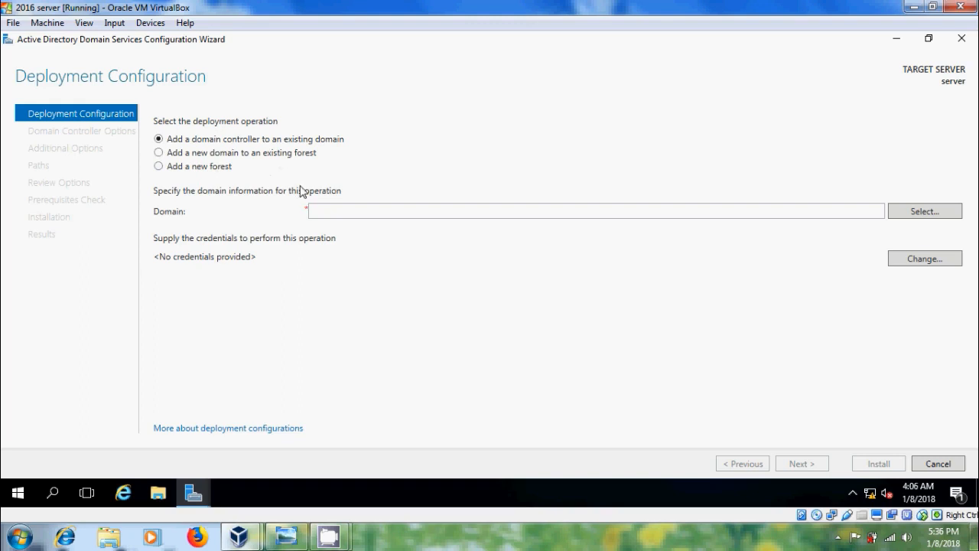
mouse_move(248, 165)
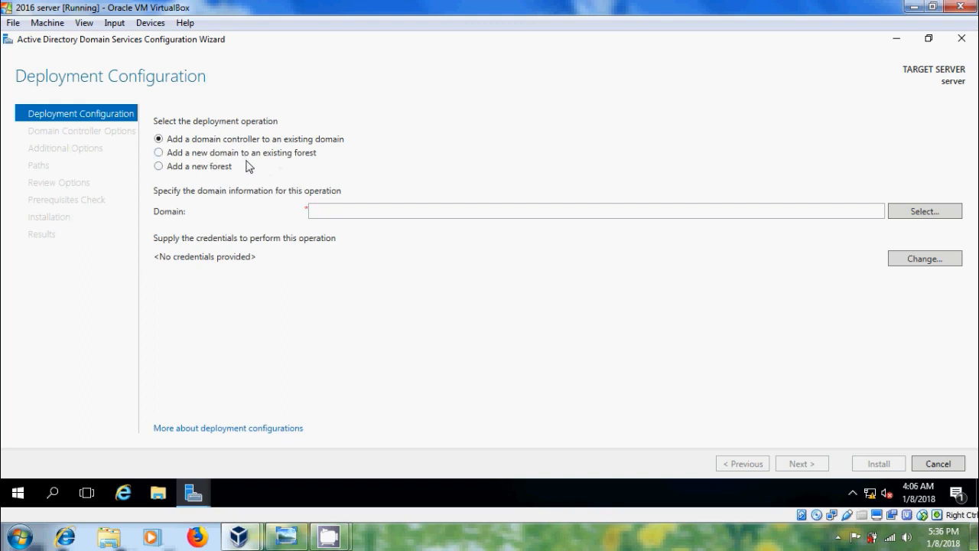
mouse_move(303, 166)
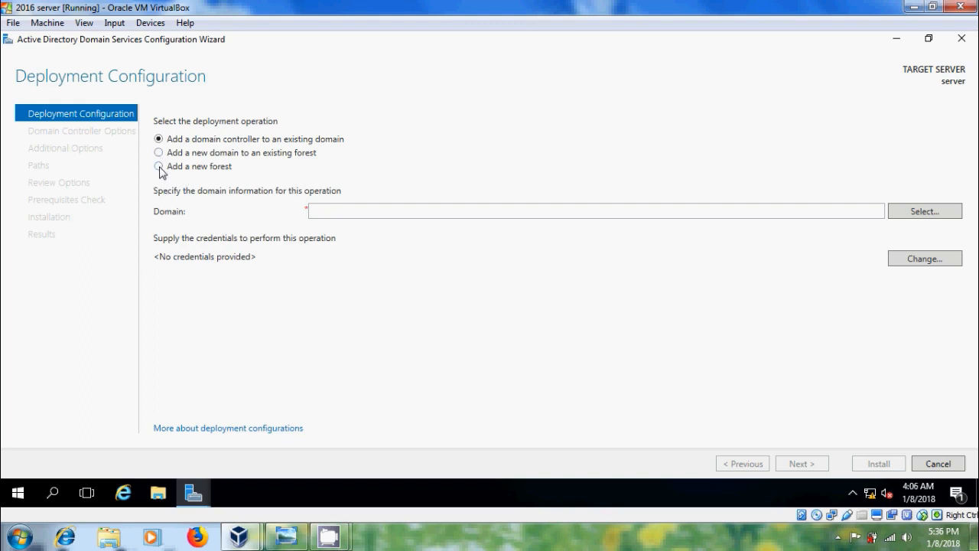
Create a new forest with root domain name myhome.com and advance
click(159, 167)
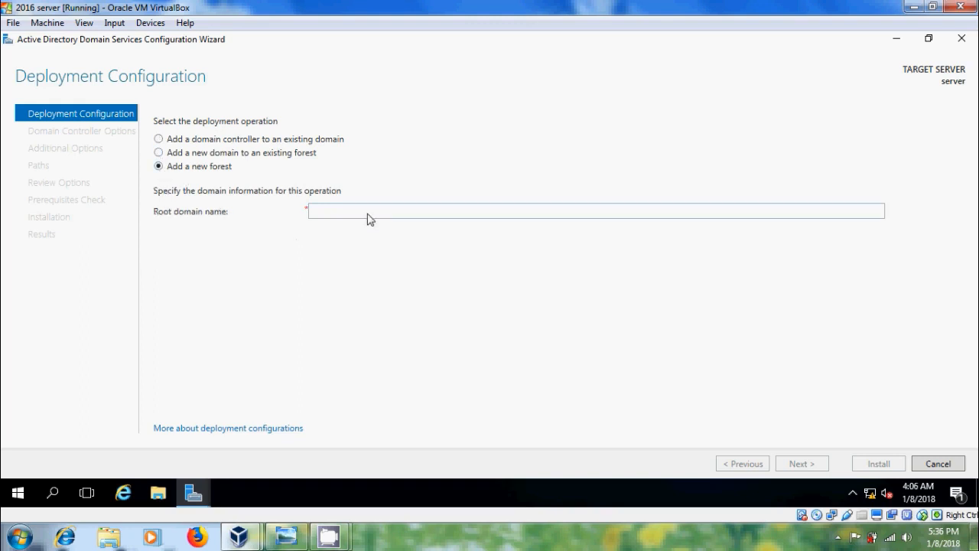
text(m)
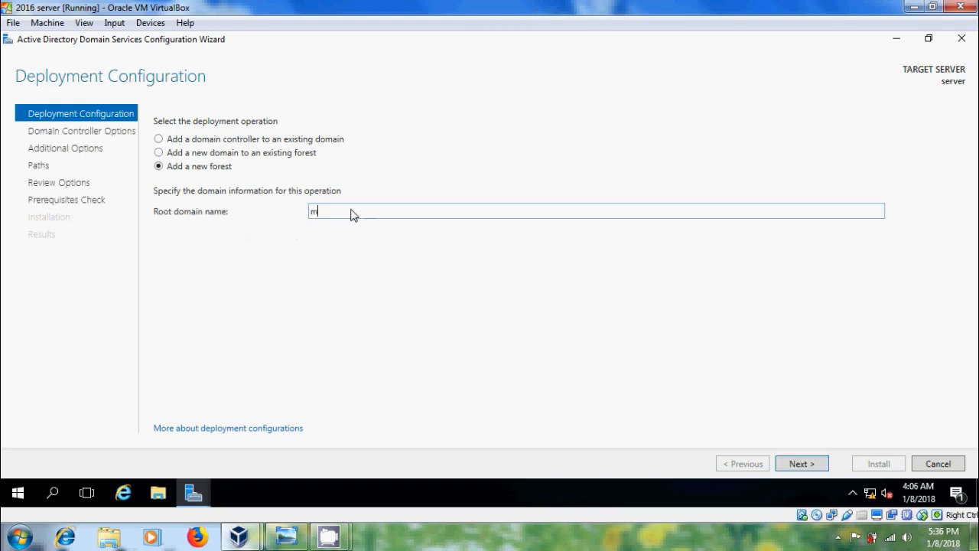
text(yhome.c)
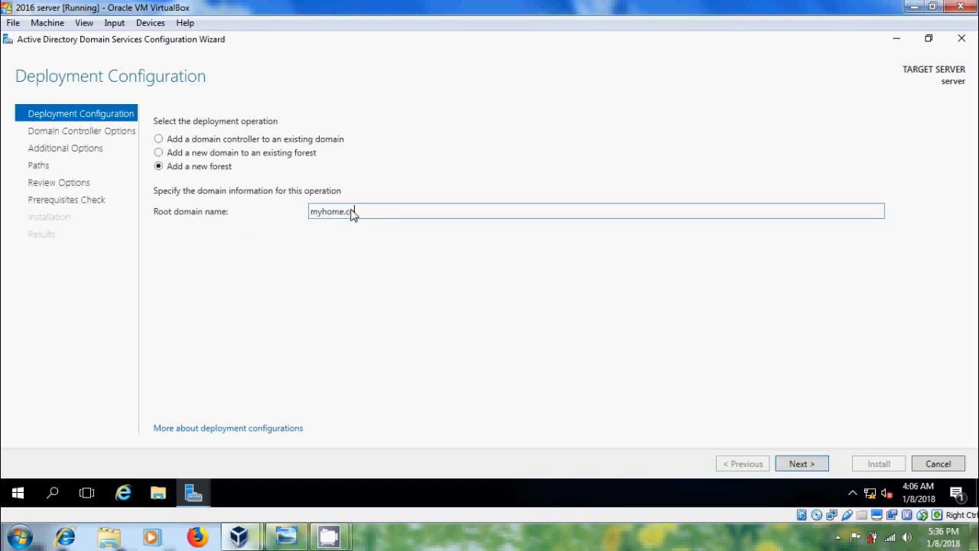
text(om)
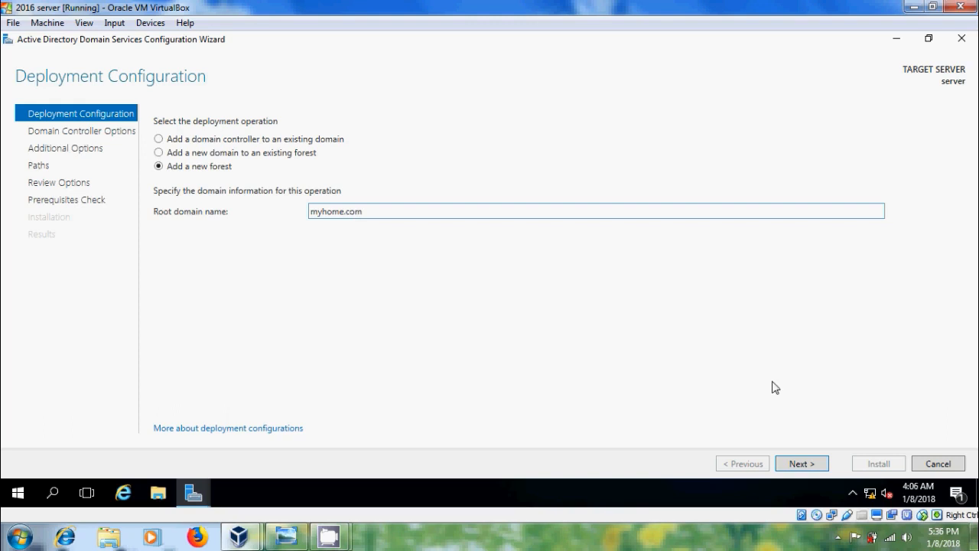
click(802, 462)
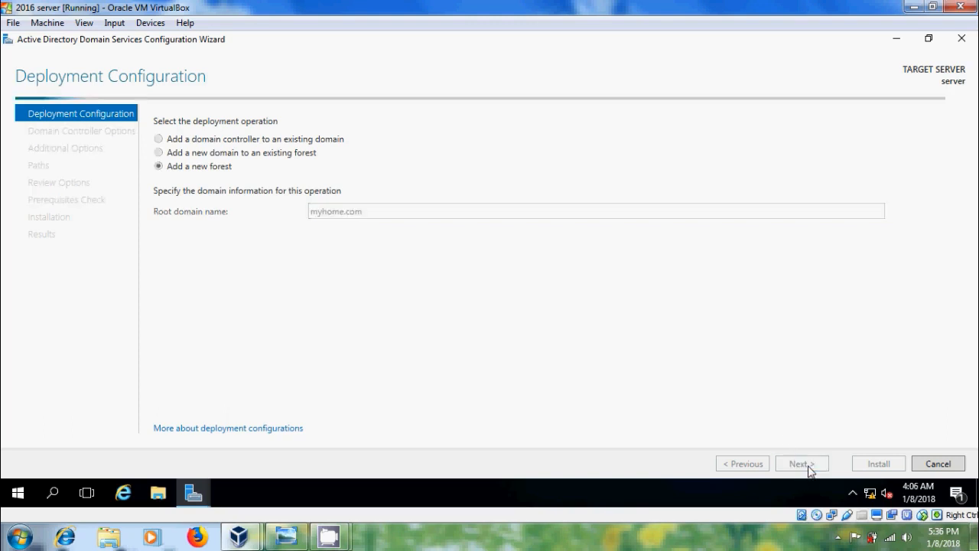
Keep Windows Server 2016 forest functional level and enter the DSRM restore mode password
click(799, 464)
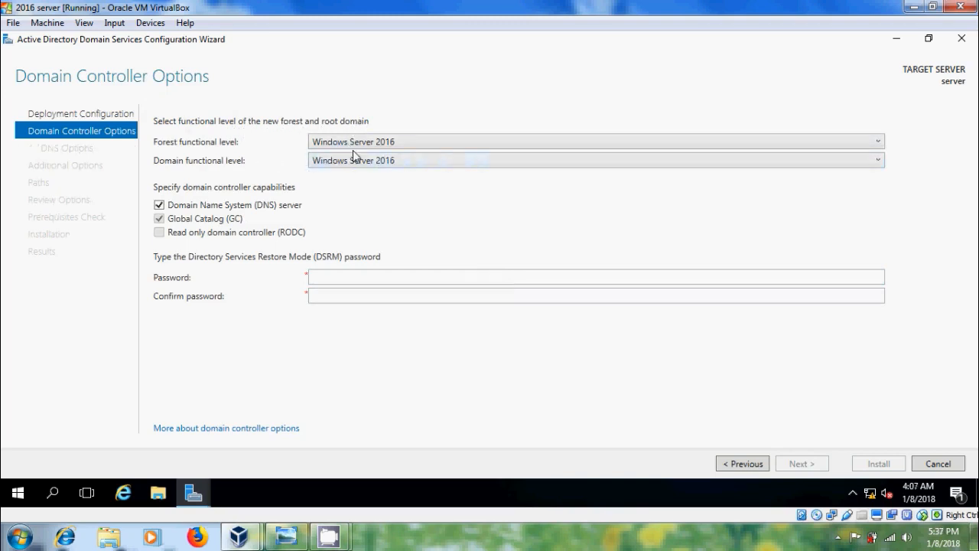
mouse_move(878, 141)
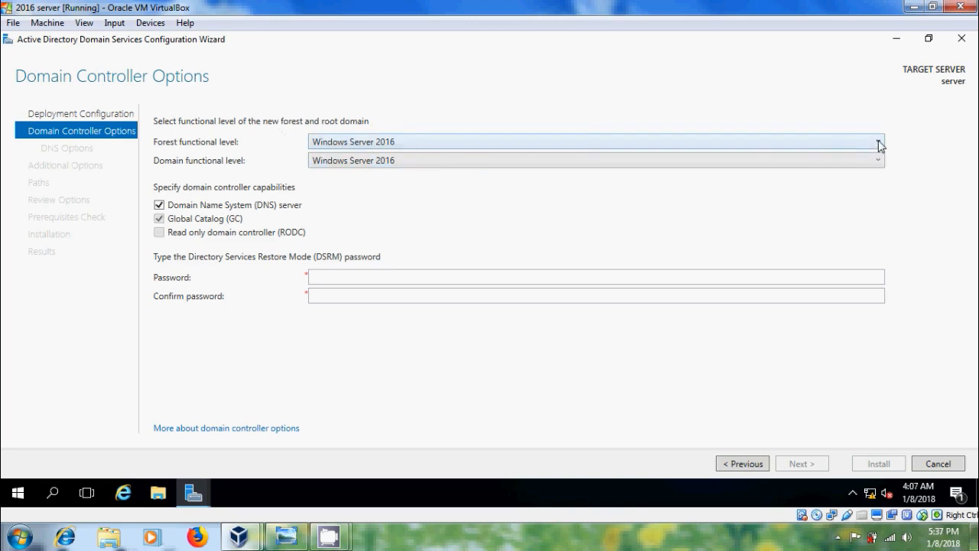
click(878, 141)
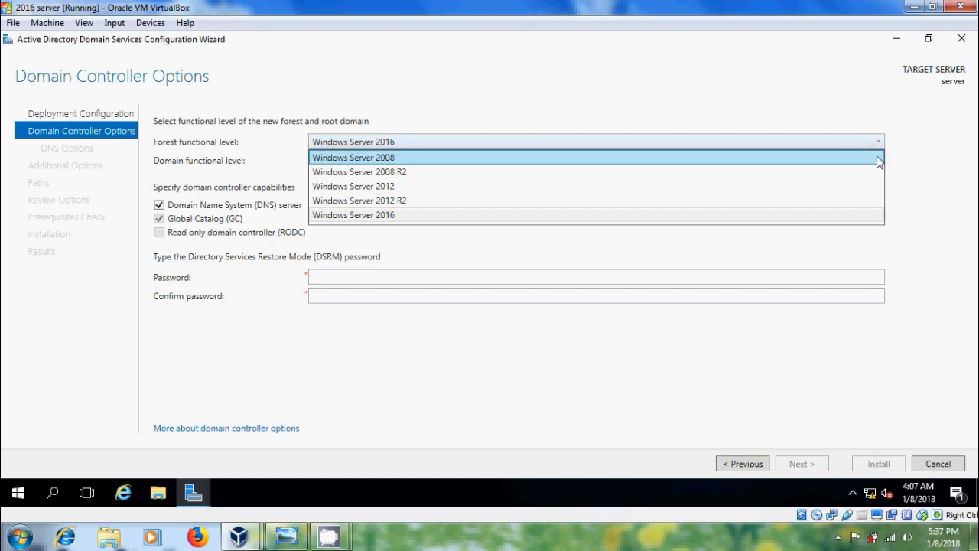
click(352, 214)
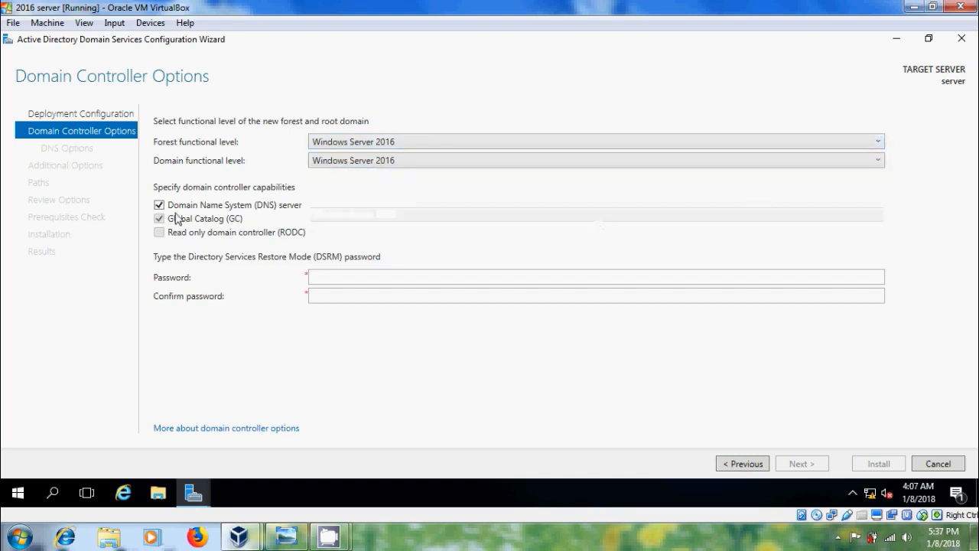
mouse_move(300, 198)
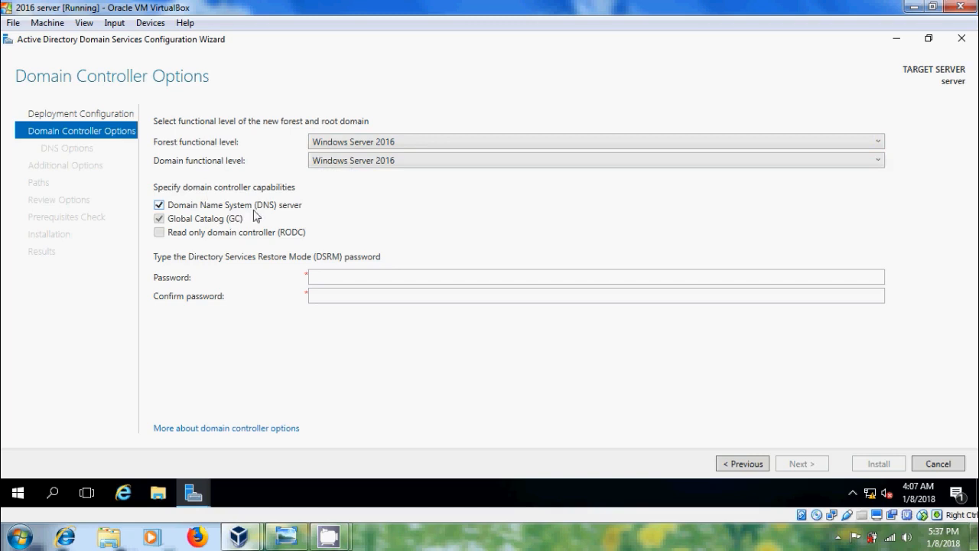
mouse_move(165, 277)
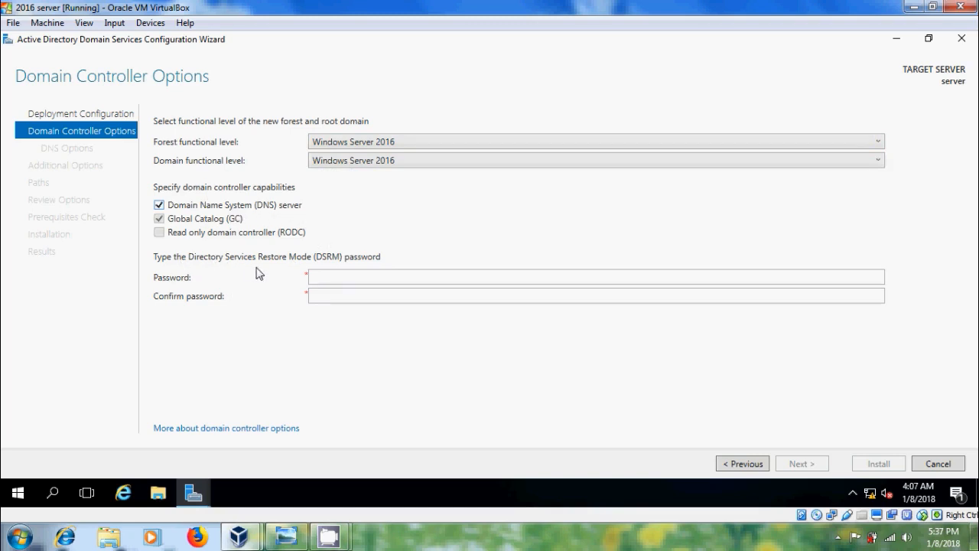
click(596, 277)
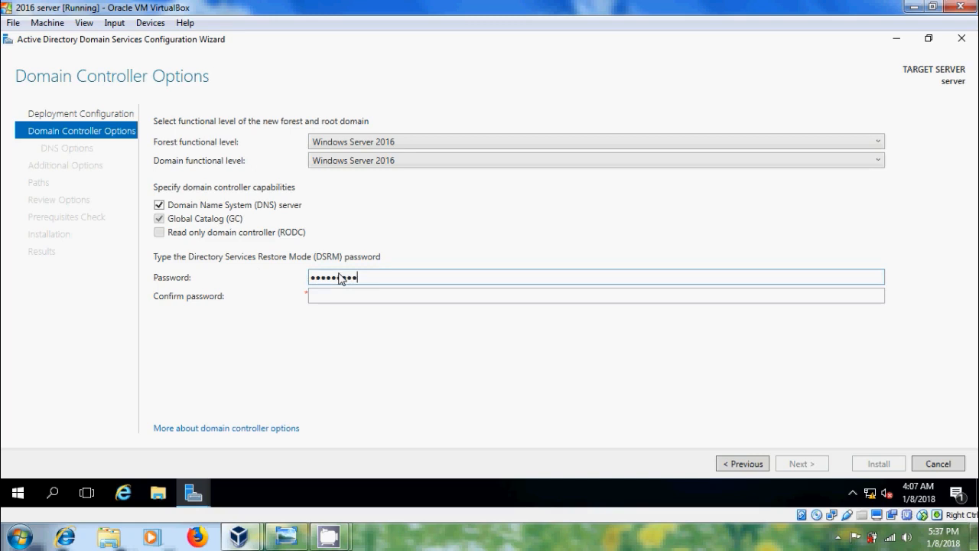
text(••)
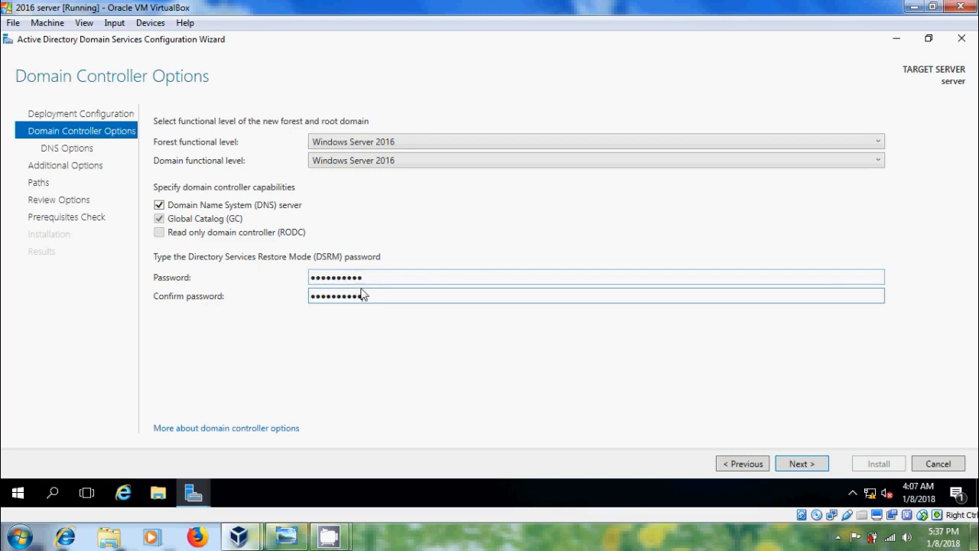
Advance past DNS Options without delegation to Additional Options showing NetBIOS name MYHOME
click(802, 462)
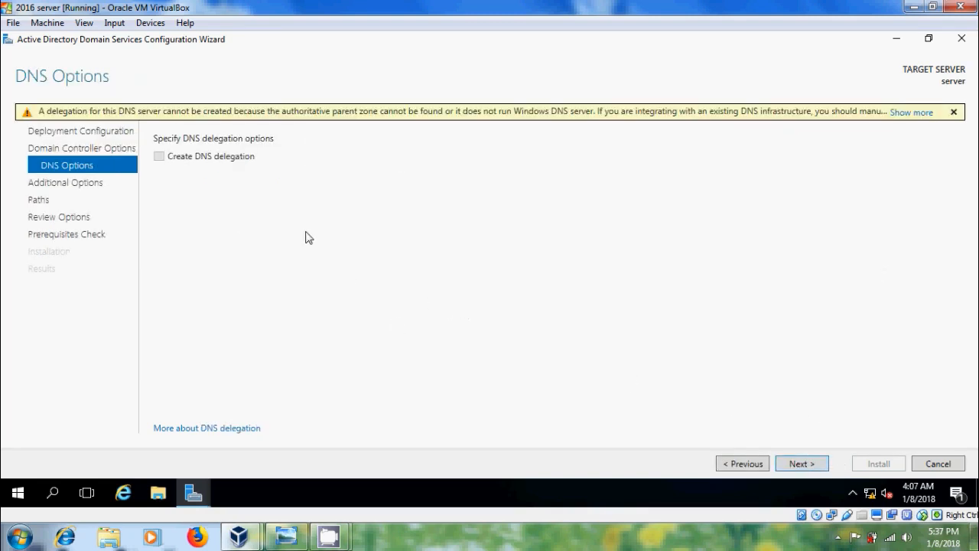
mouse_move(802, 463)
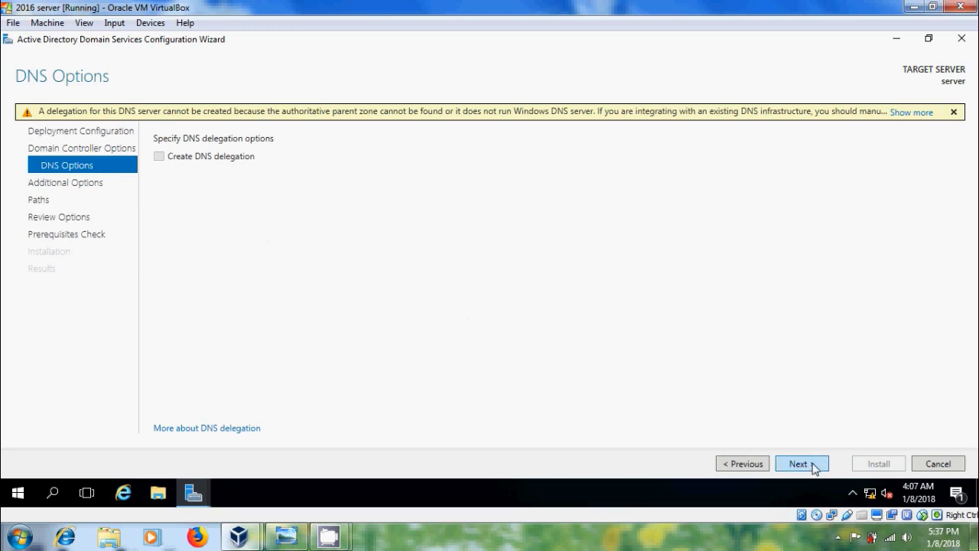
click(802, 462)
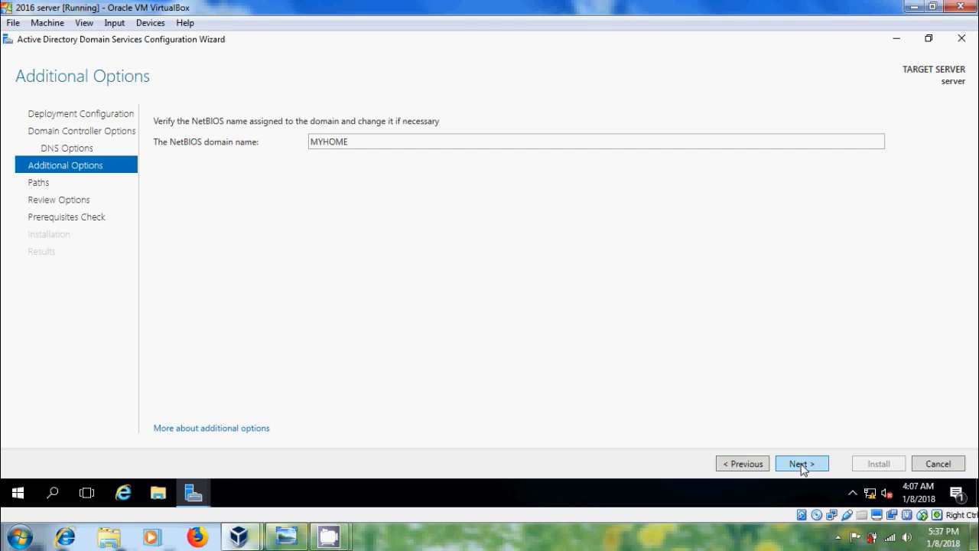
mouse_move(227, 160)
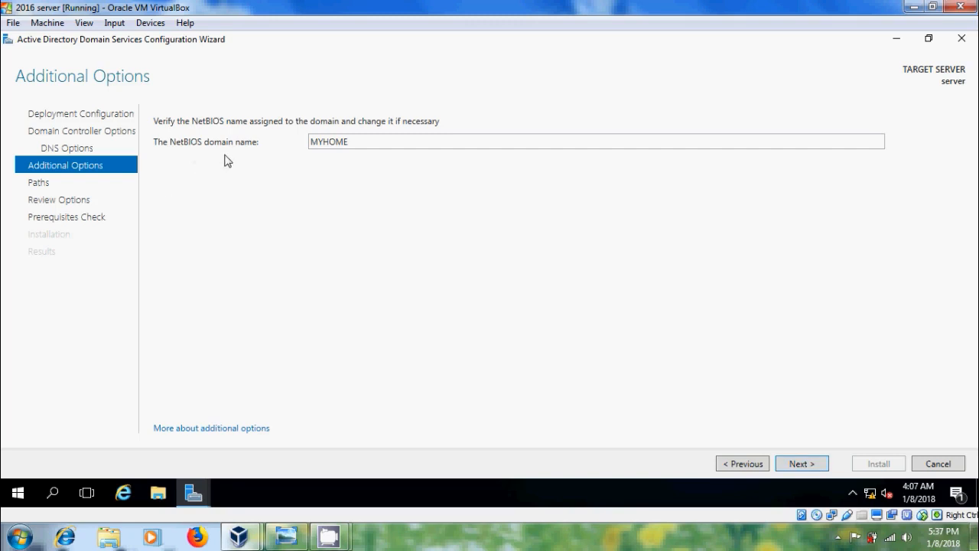
mouse_move(661, 300)
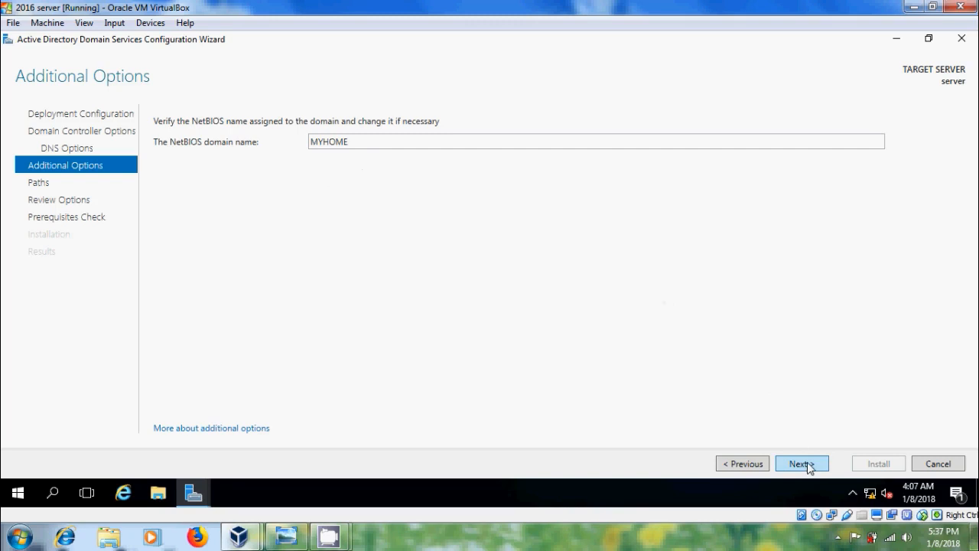
Accept NetBIOS name MYHOME and reach the Paths page with default NTDS and SYSVOL folders
click(802, 463)
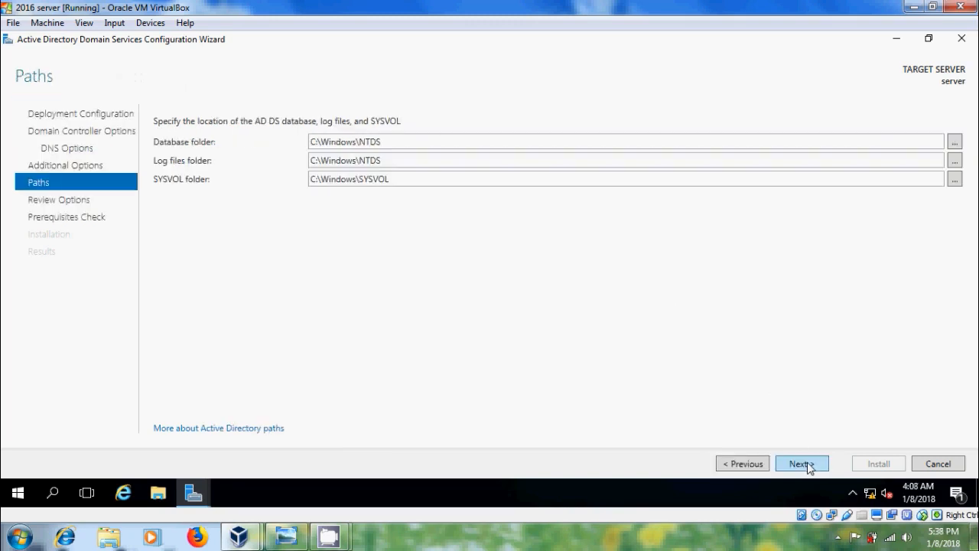
mouse_move(225, 147)
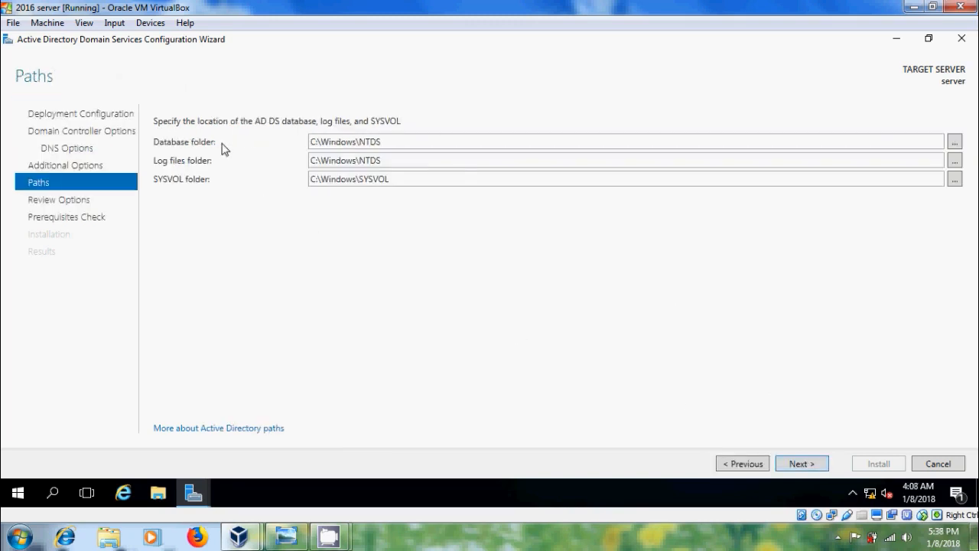
mouse_move(282, 138)
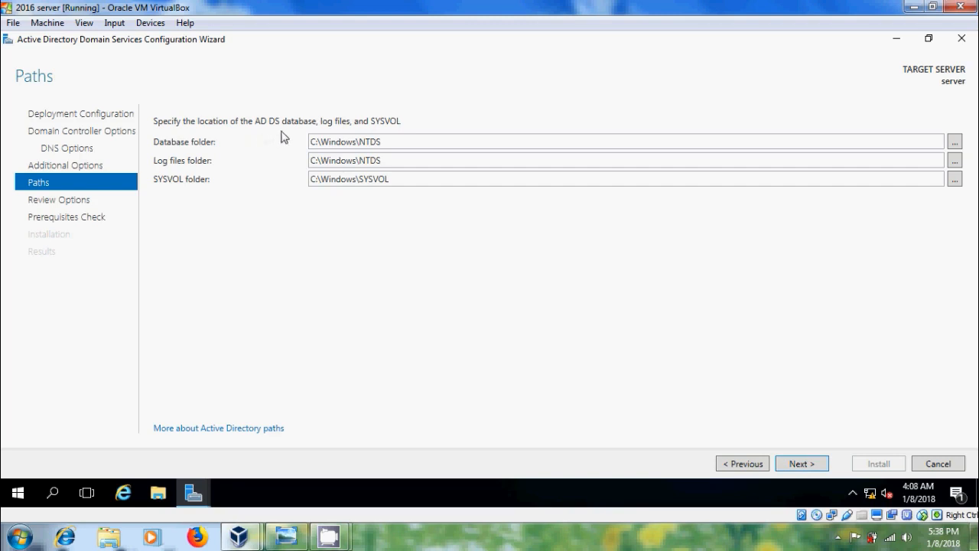
mouse_move(171, 152)
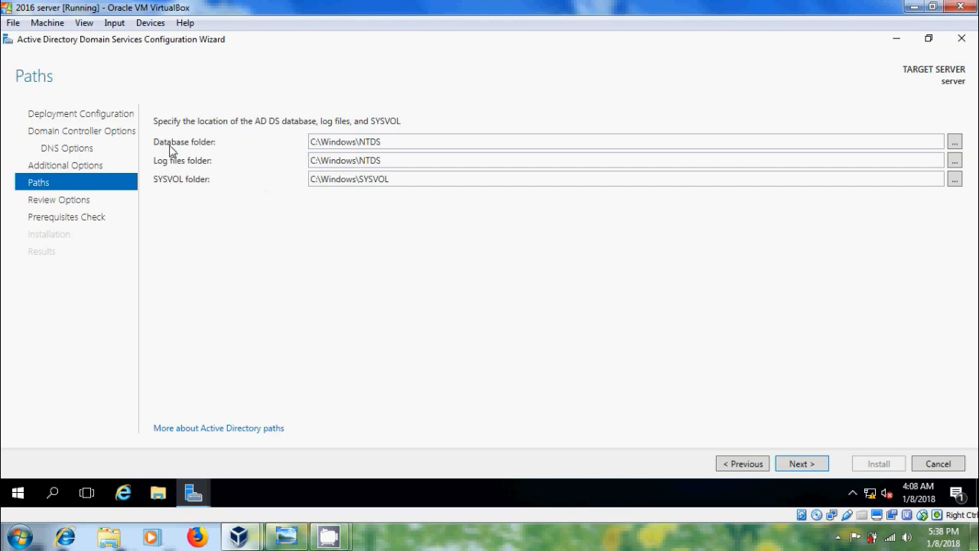
mouse_move(168, 196)
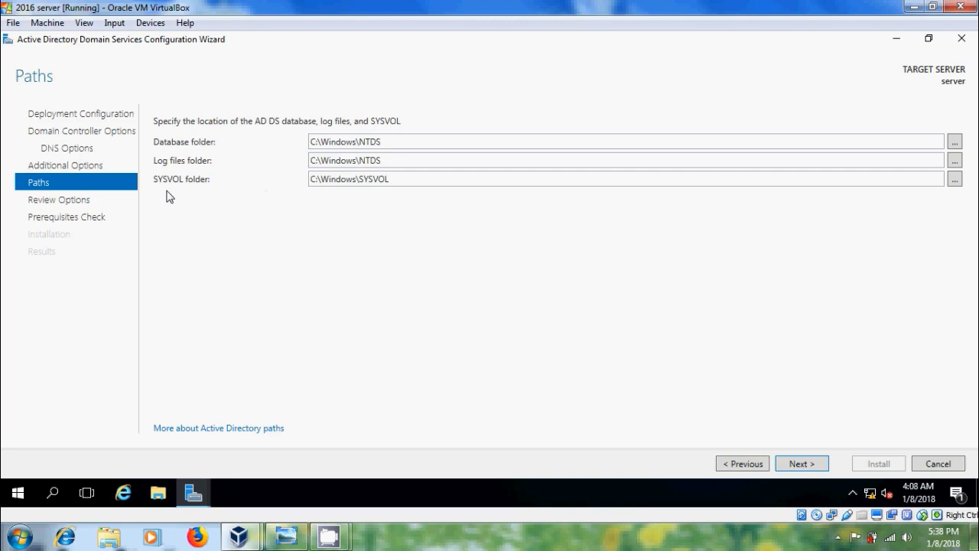
mouse_move(242, 211)
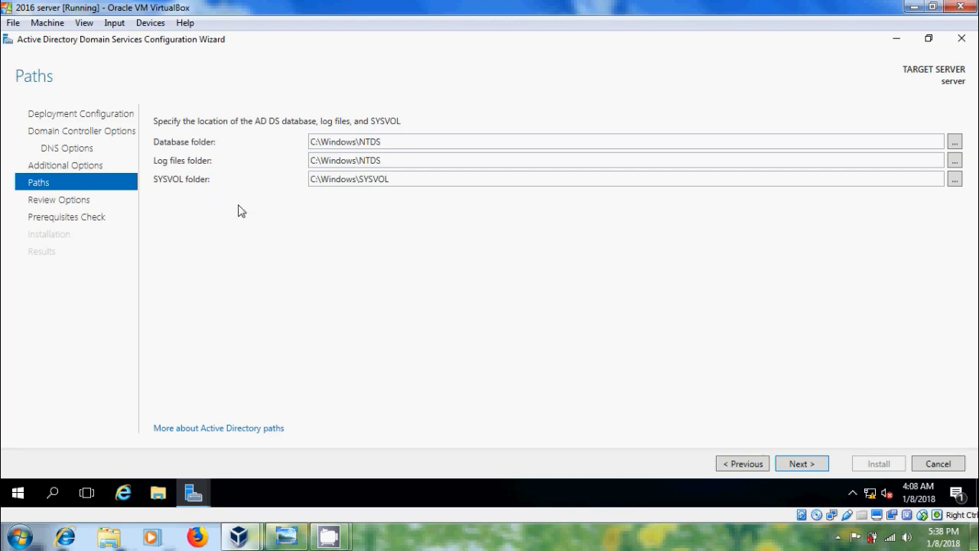
mouse_move(208, 184)
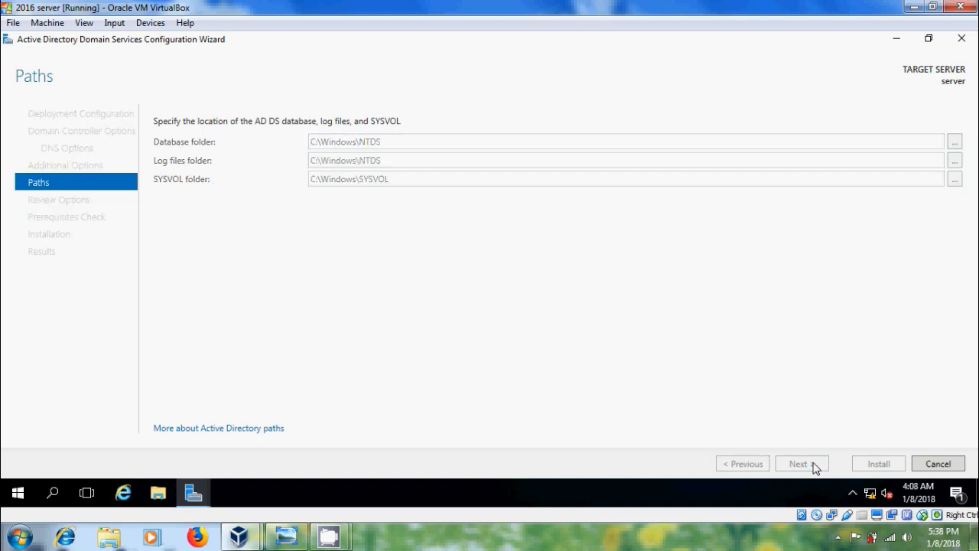
Keep the default database, log and SYSVOL paths and reach Review Options for myhome.com
click(802, 462)
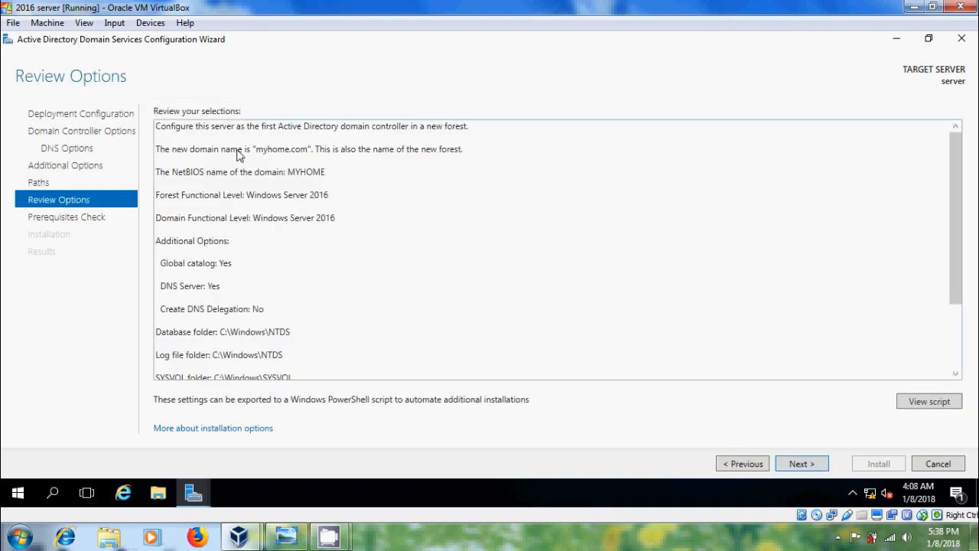
mouse_move(243, 132)
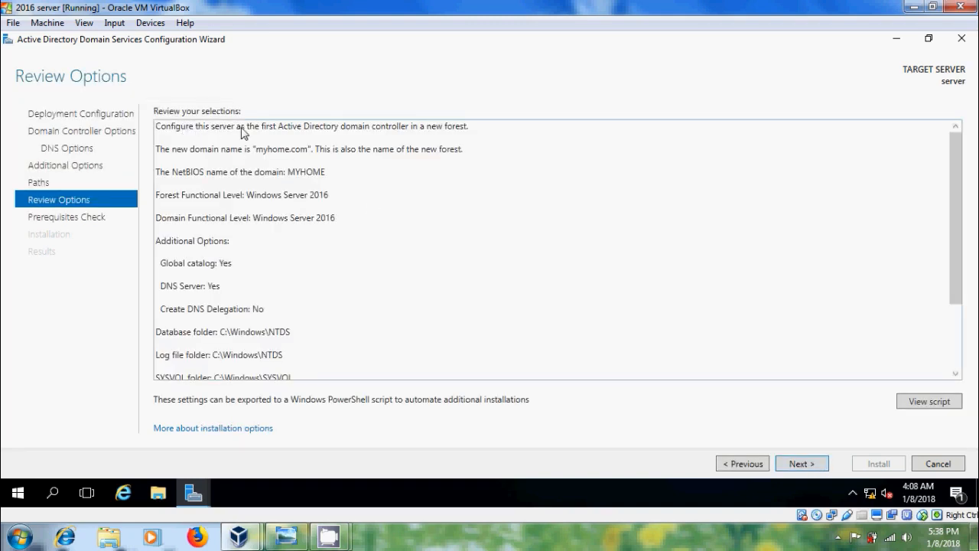
mouse_move(321, 290)
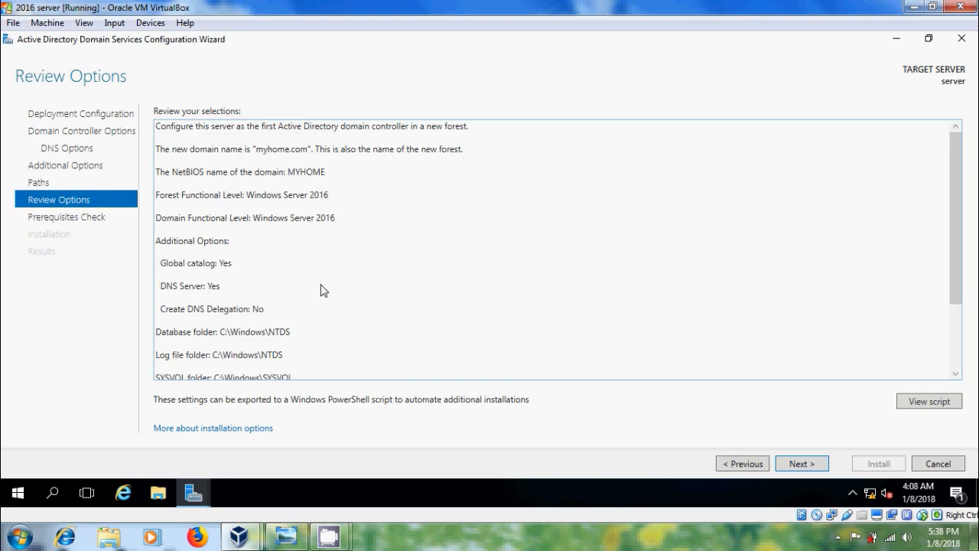
mouse_move(742, 474)
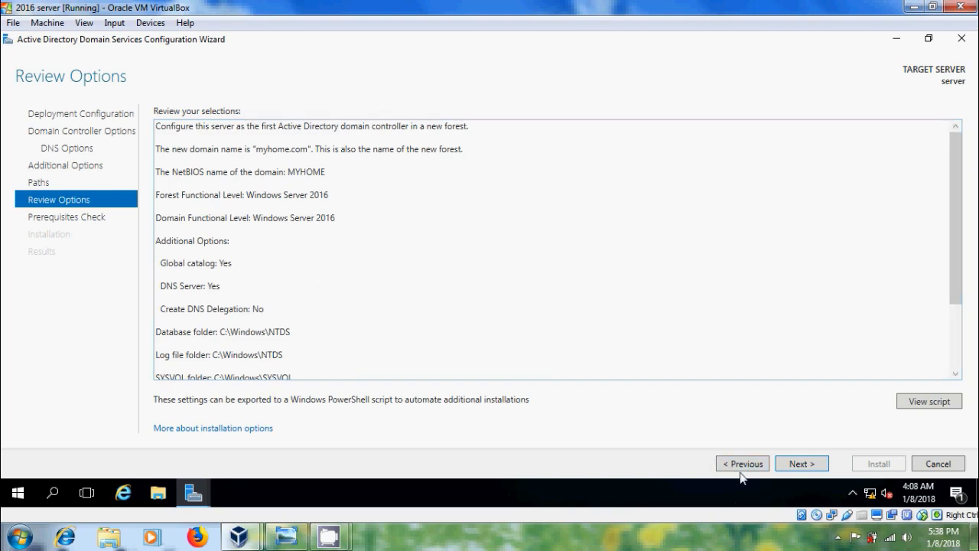
mouse_move(645, 364)
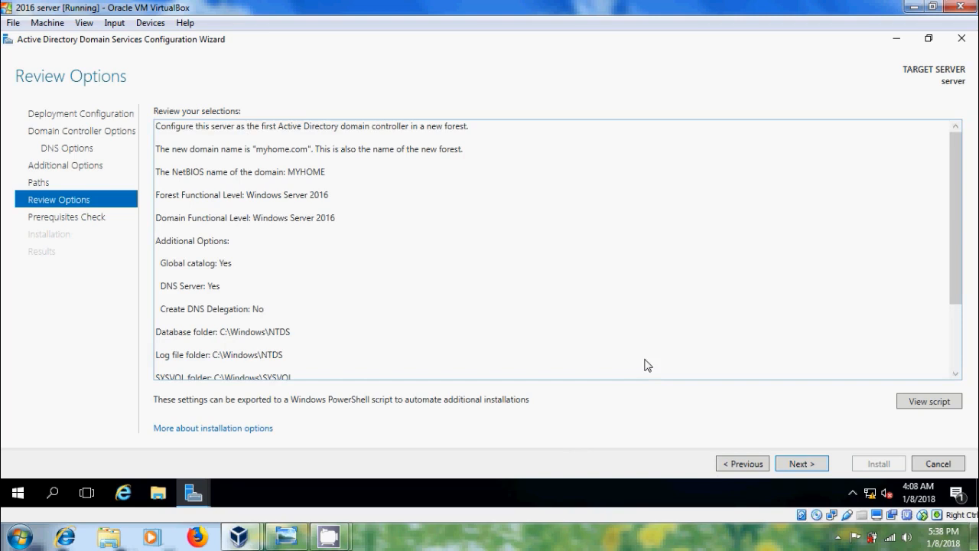
mouse_move(802, 464)
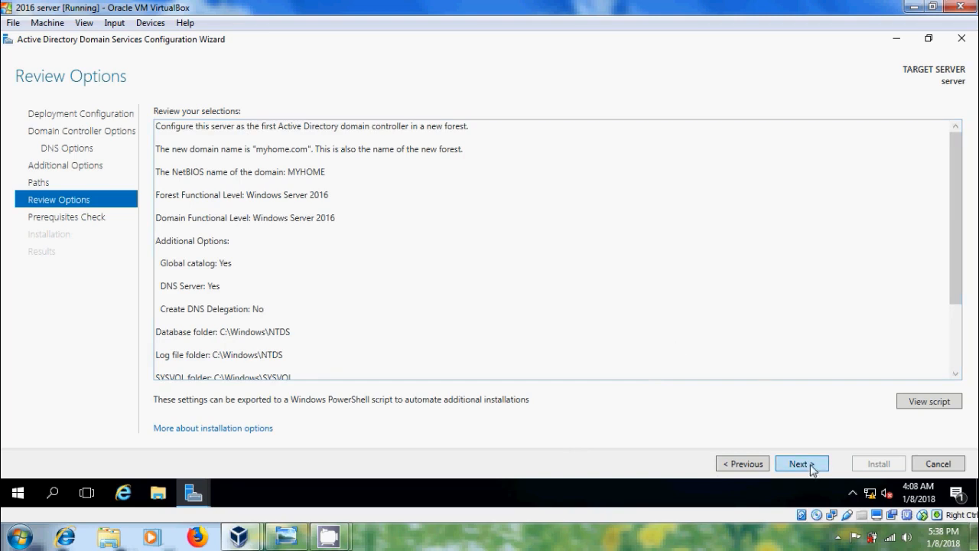
Advance from Review Options into the domain controller prerequisites check
click(799, 462)
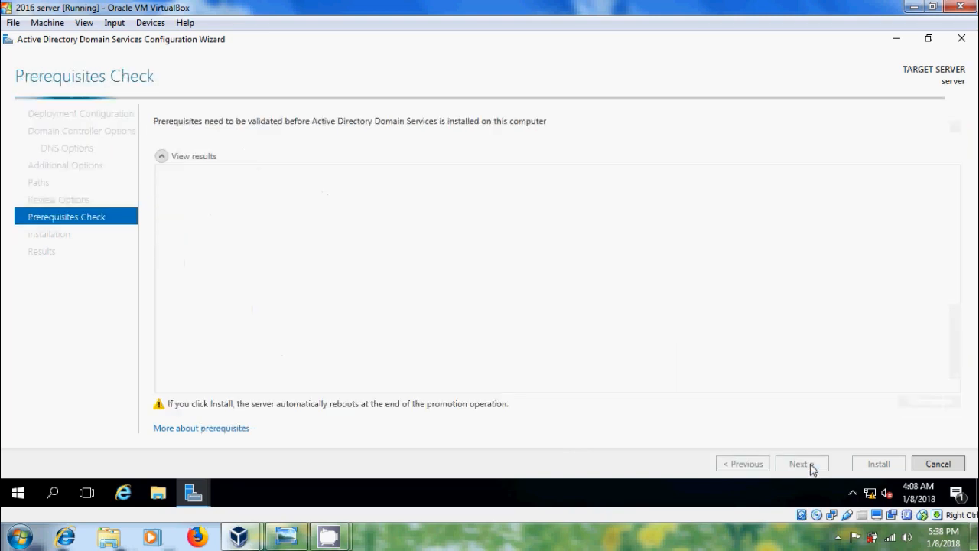
click(799, 464)
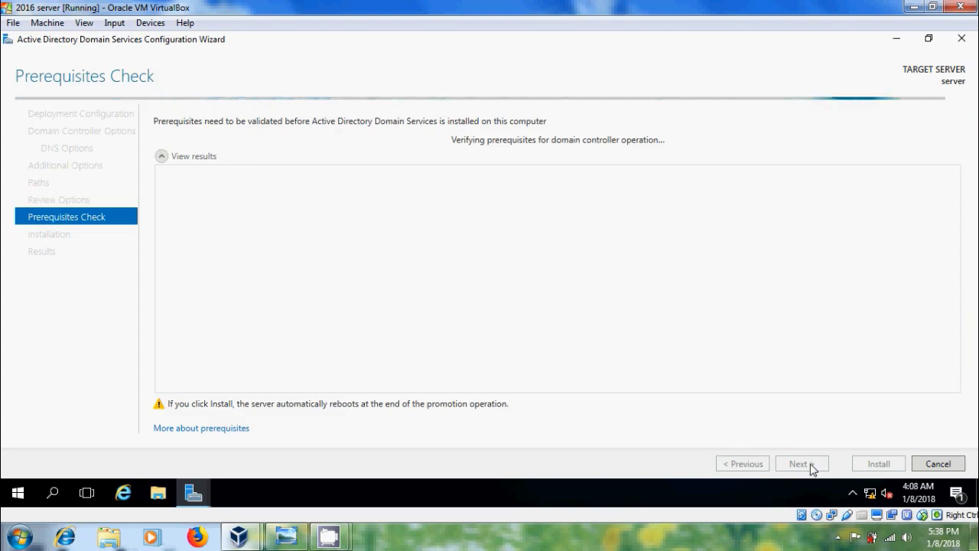
mouse_move(517, 156)
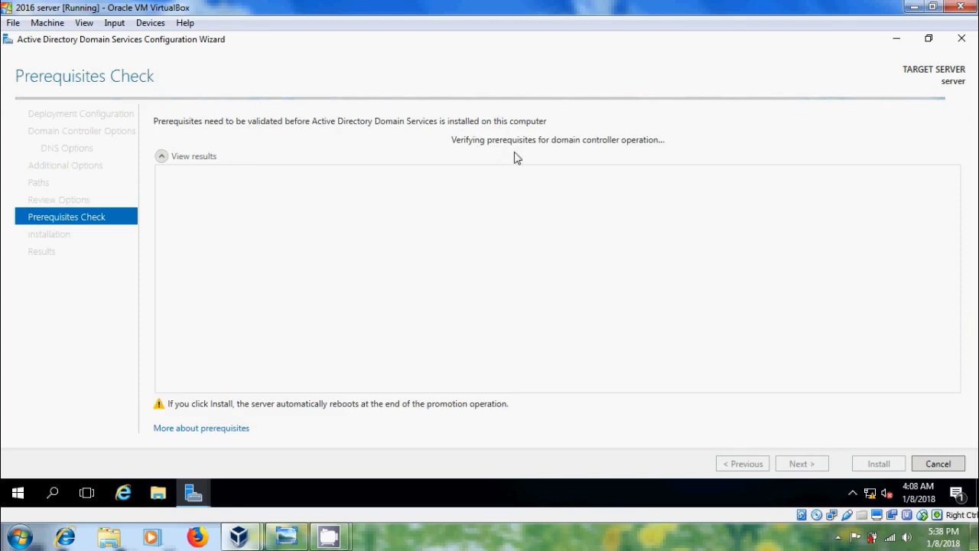
mouse_move(629, 158)
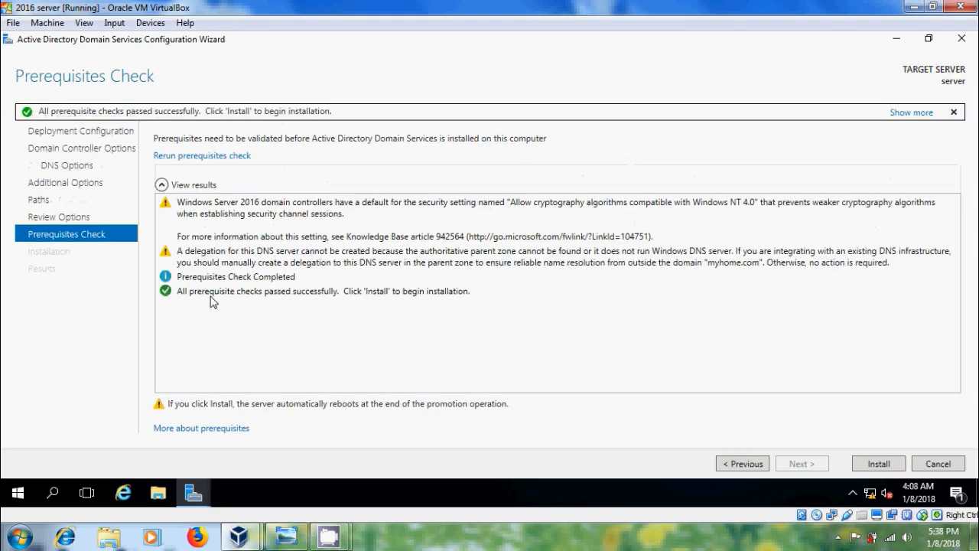
mouse_move(370, 309)
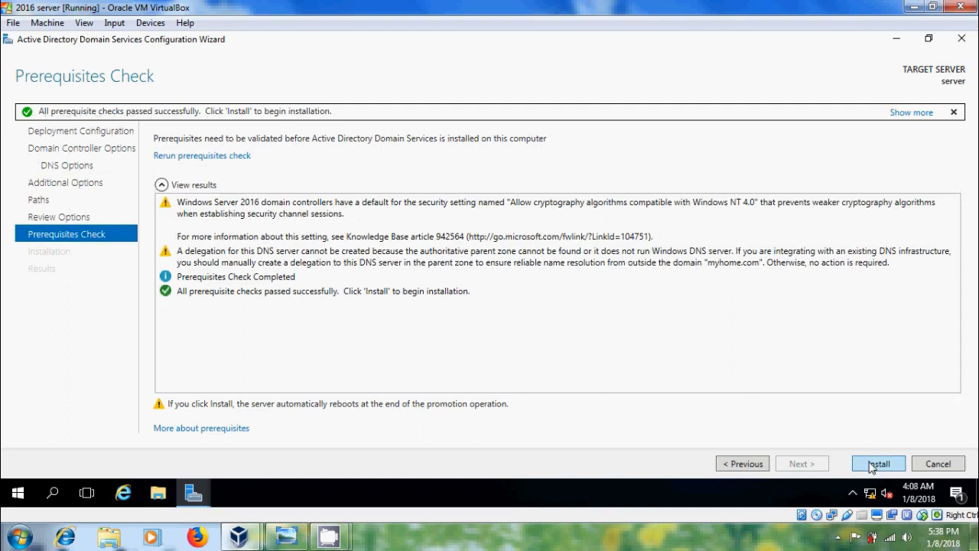
Install AD DS so the server becomes a domain controller for myhome.com
click(878, 464)
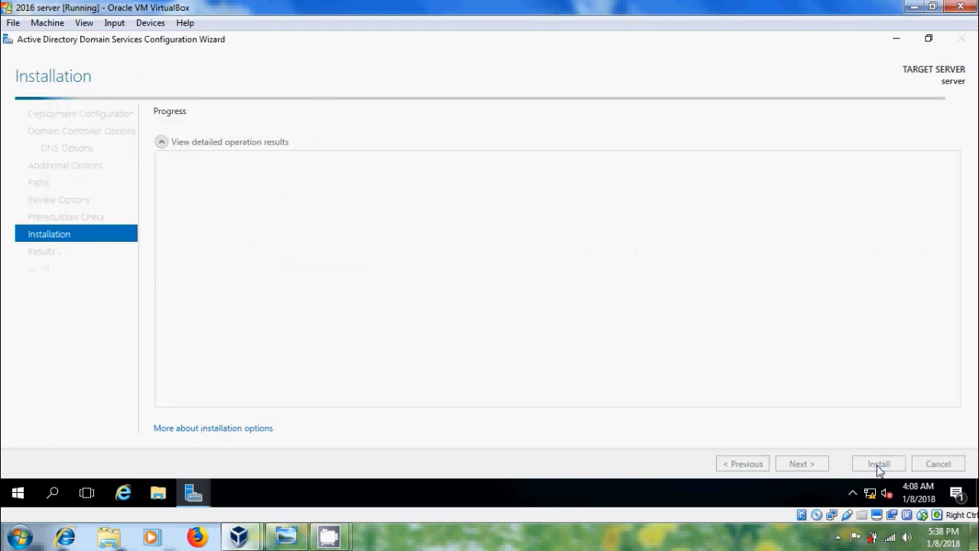
click(878, 463)
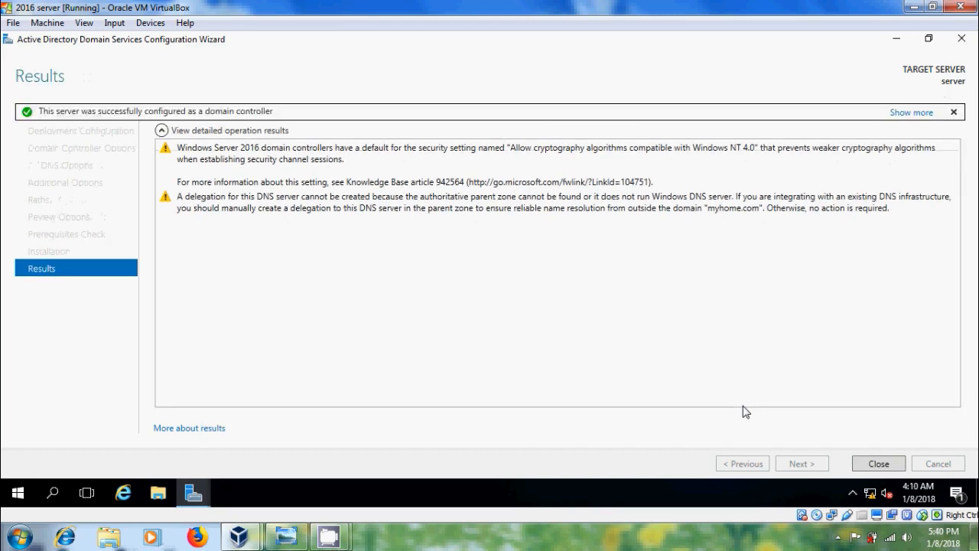
Dismiss the sign-out notice and close the wizard Results so the server restarts
click(878, 463)
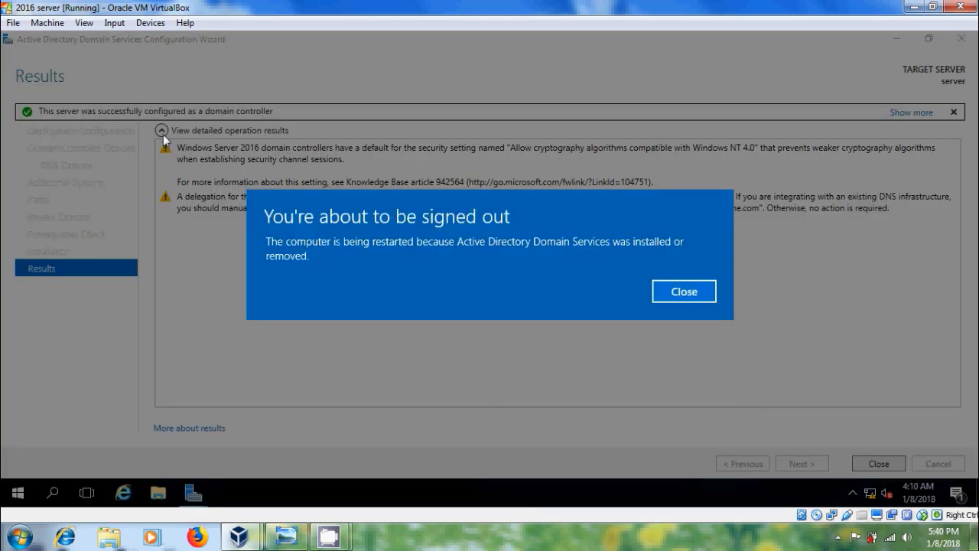
mouse_move(742, 330)
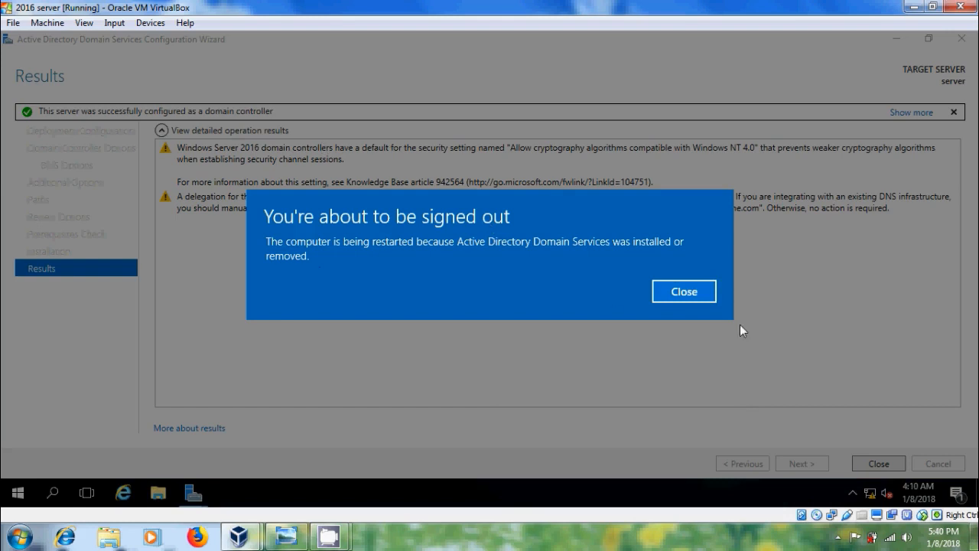
mouse_move(684, 290)
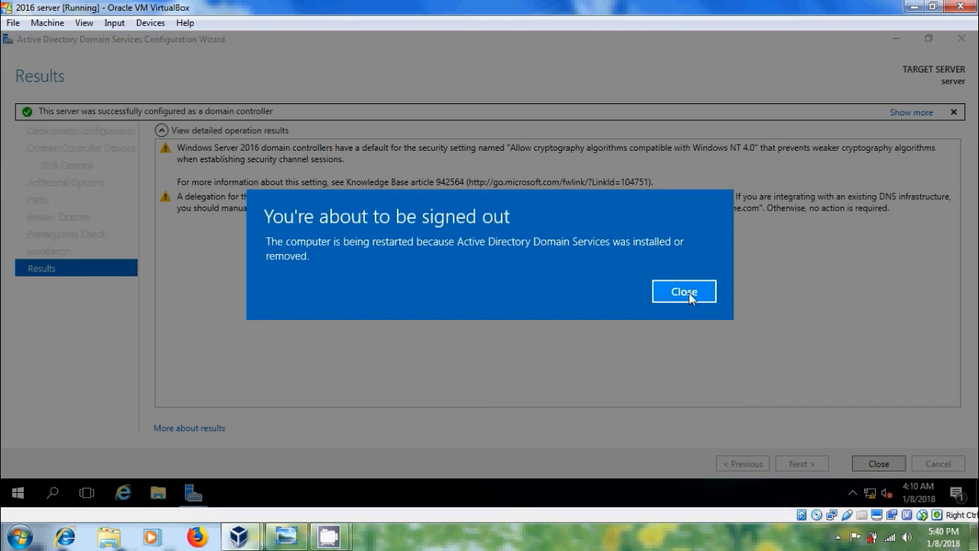
click(682, 291)
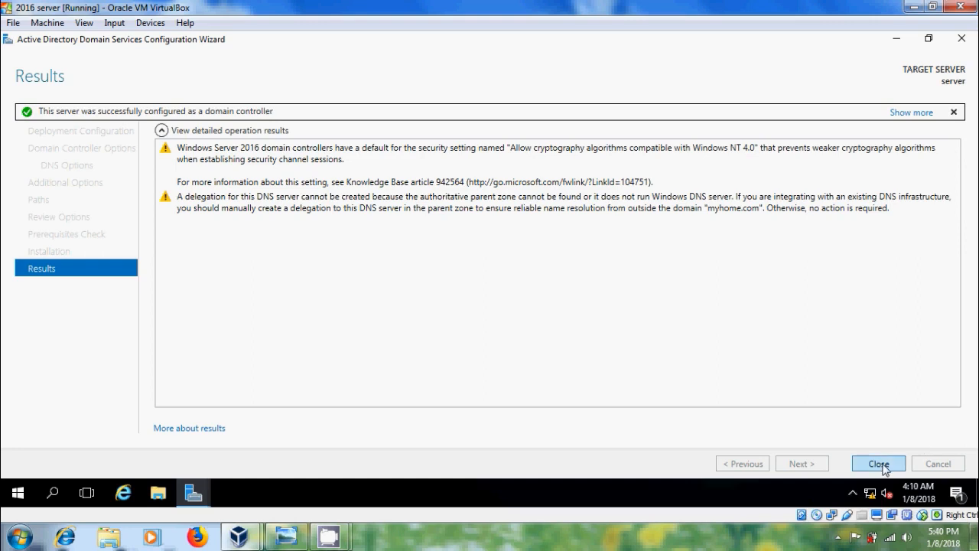
click(878, 464)
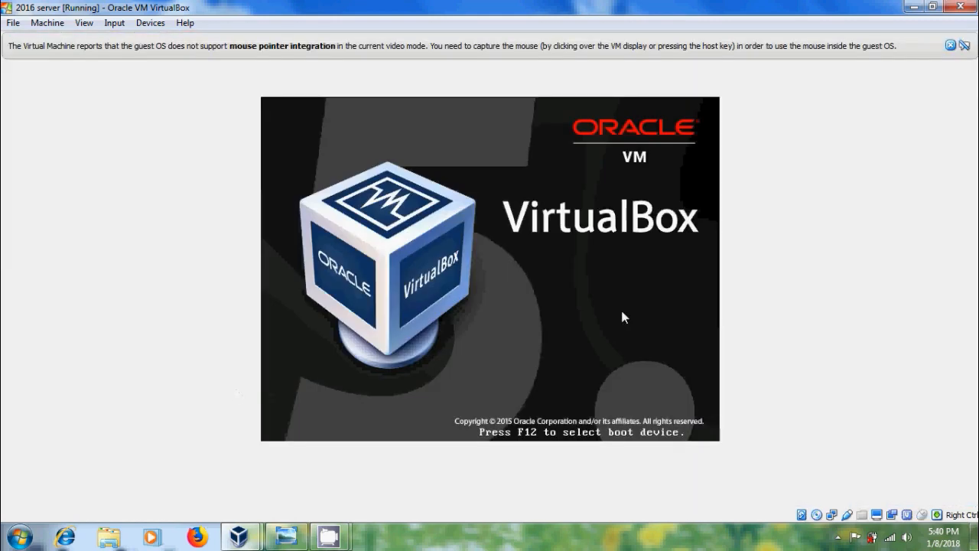
Sign in as MYHOME\Administrator with the account password after the reboot
click(113, 23)
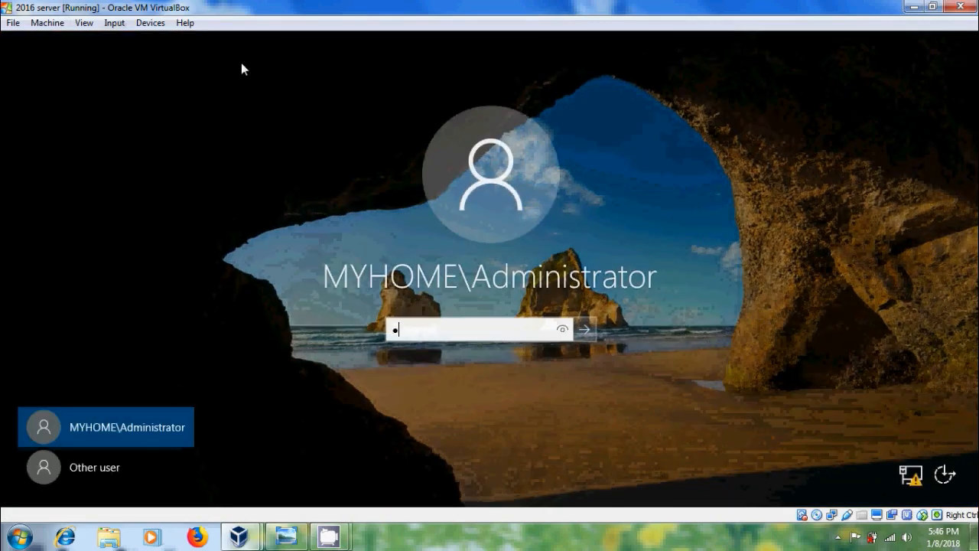
text(password)
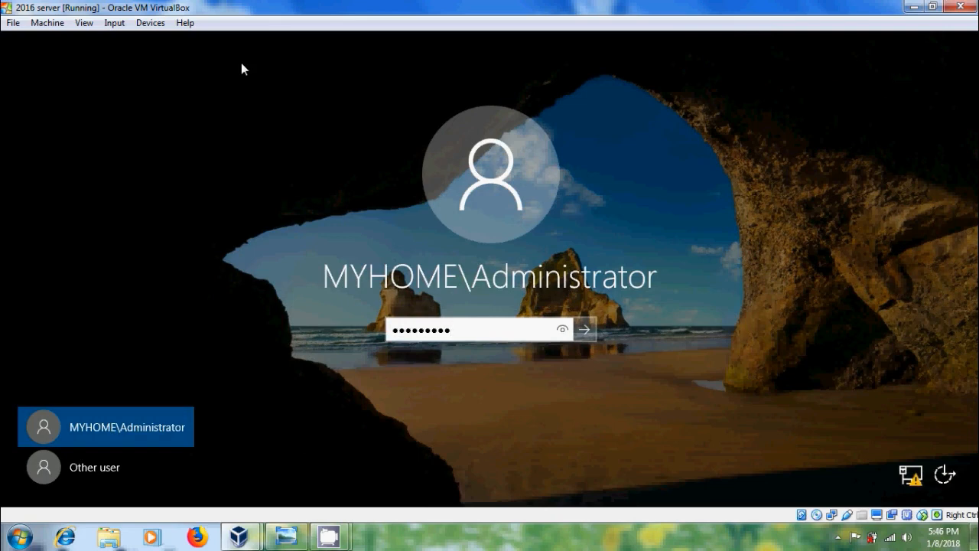
mouse_move(444, 287)
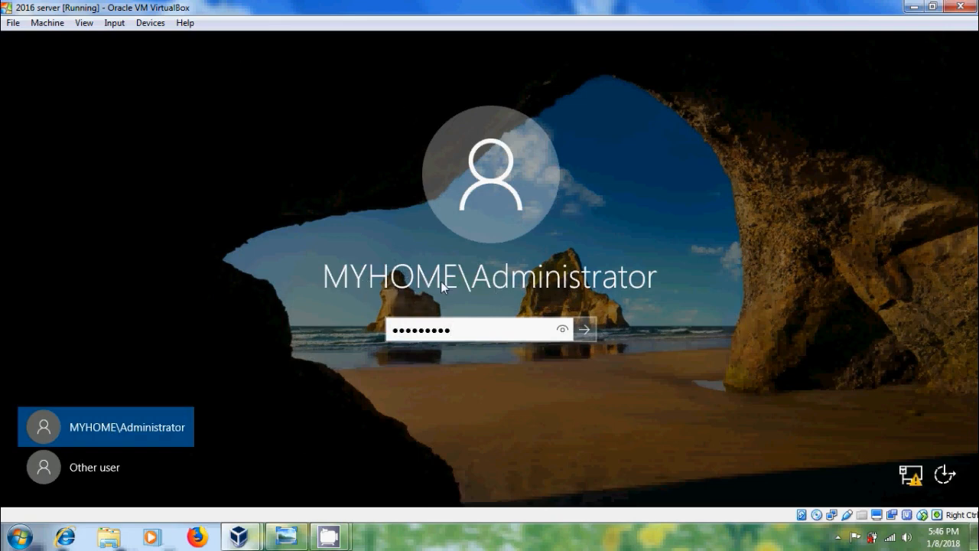
click(584, 328)
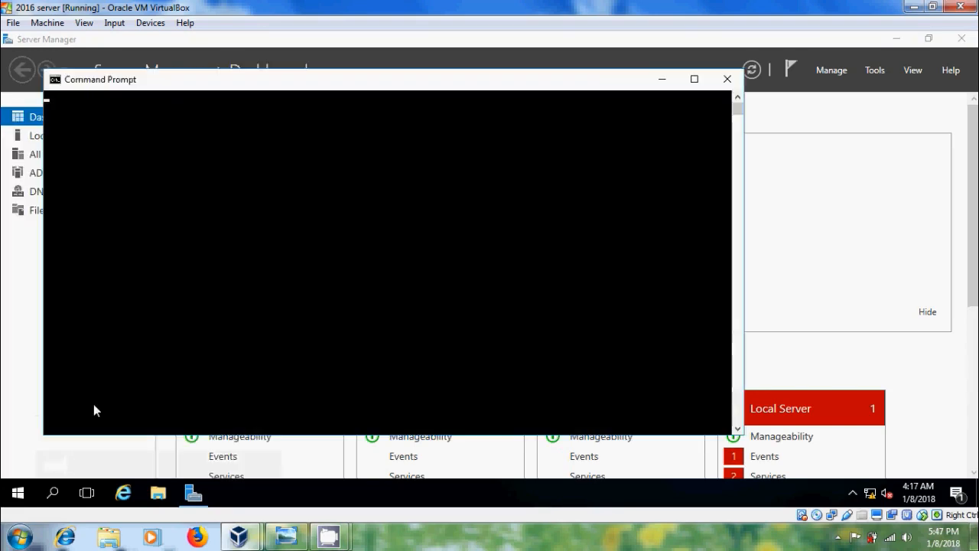
Run ipconfig /all confirming DNS suffix myhome.com and IP 192.168.0.5, then close the prompt
text(ipc)
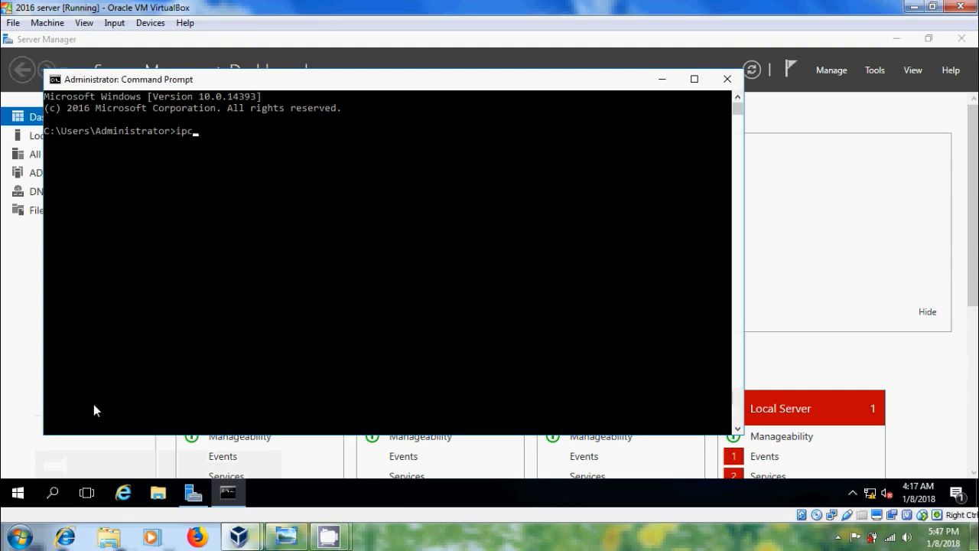
text(onfig)
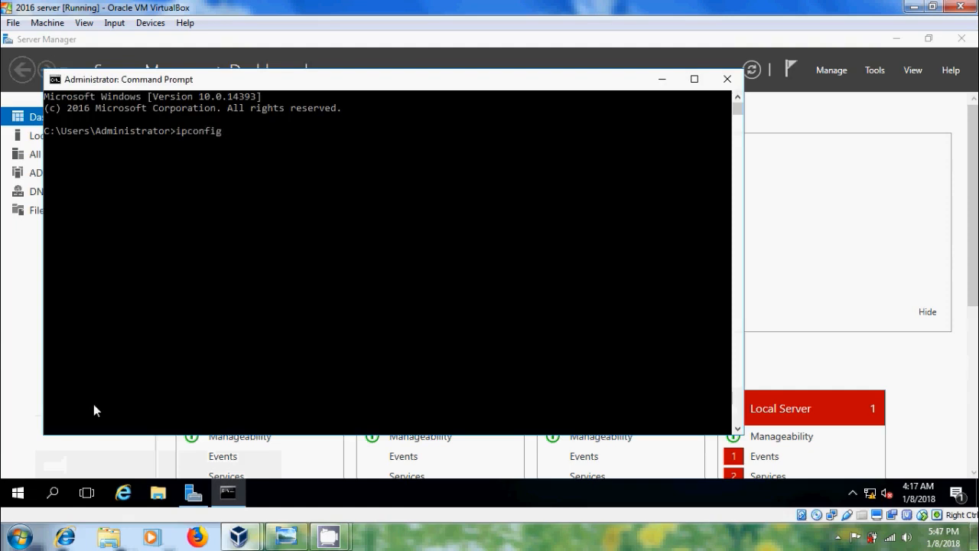
text(/all)
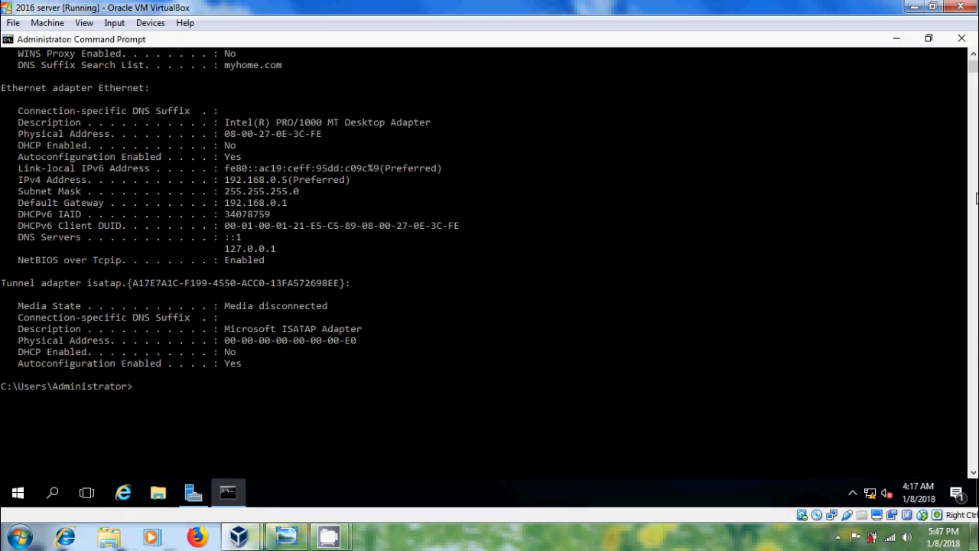
scroll(up, 3)
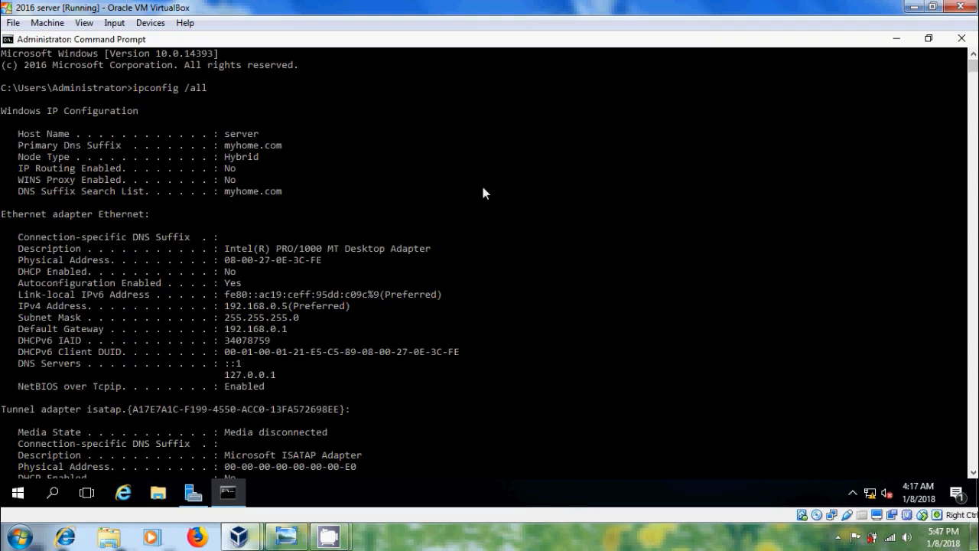
mouse_move(38, 143)
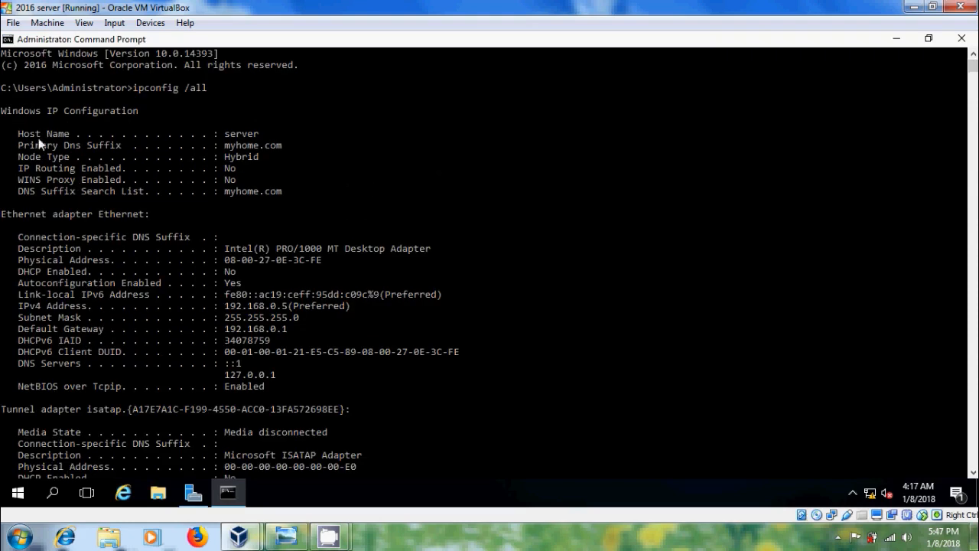
mouse_move(245, 156)
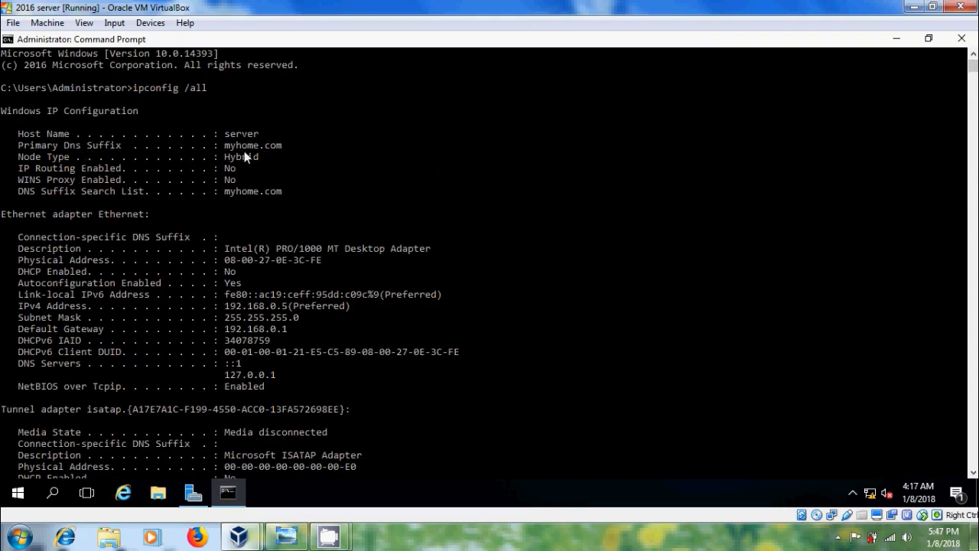
mouse_move(297, 222)
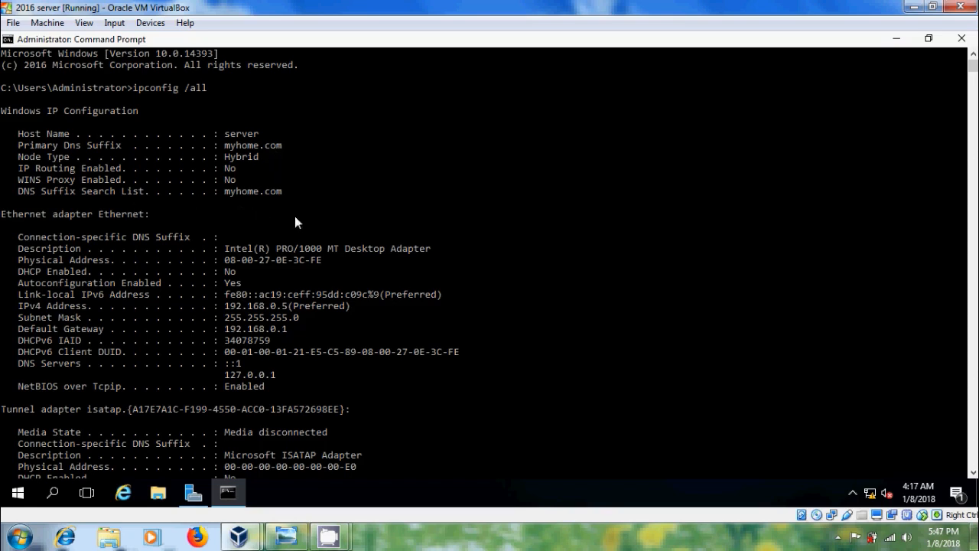
mouse_move(248, 309)
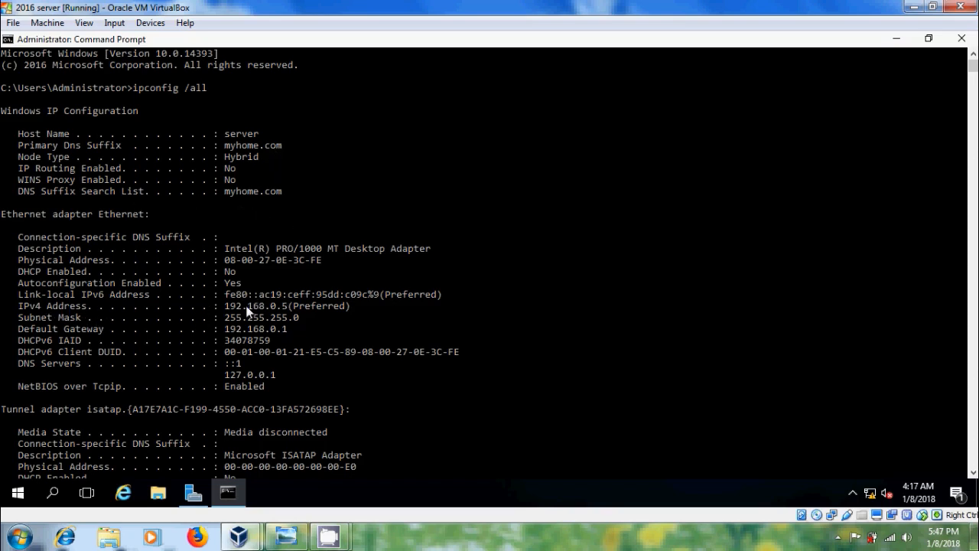
mouse_move(548, 375)
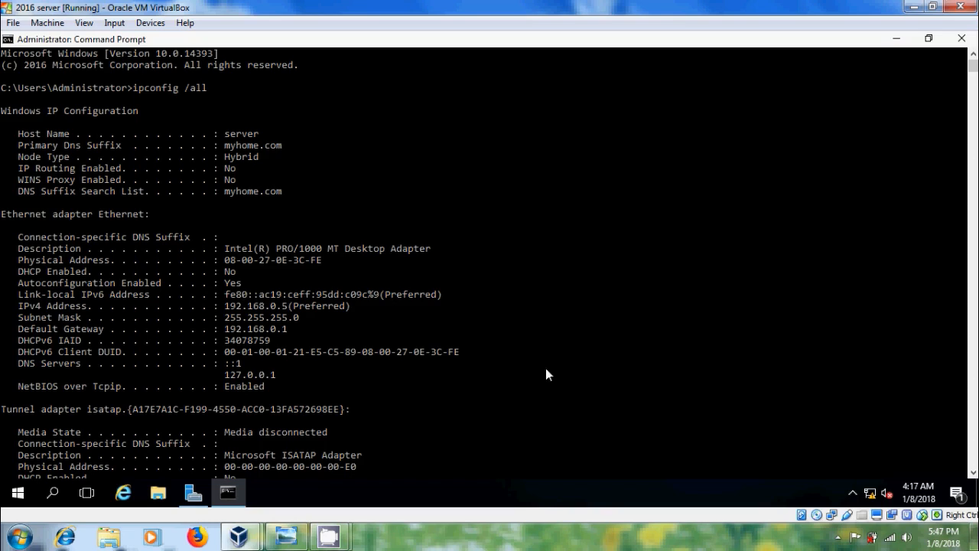
scroll(down, 3)
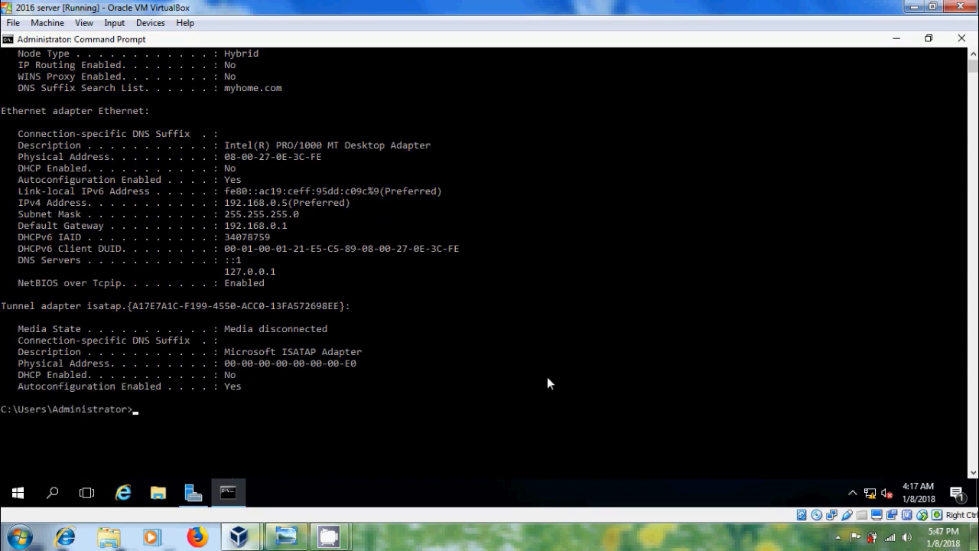
click(193, 493)
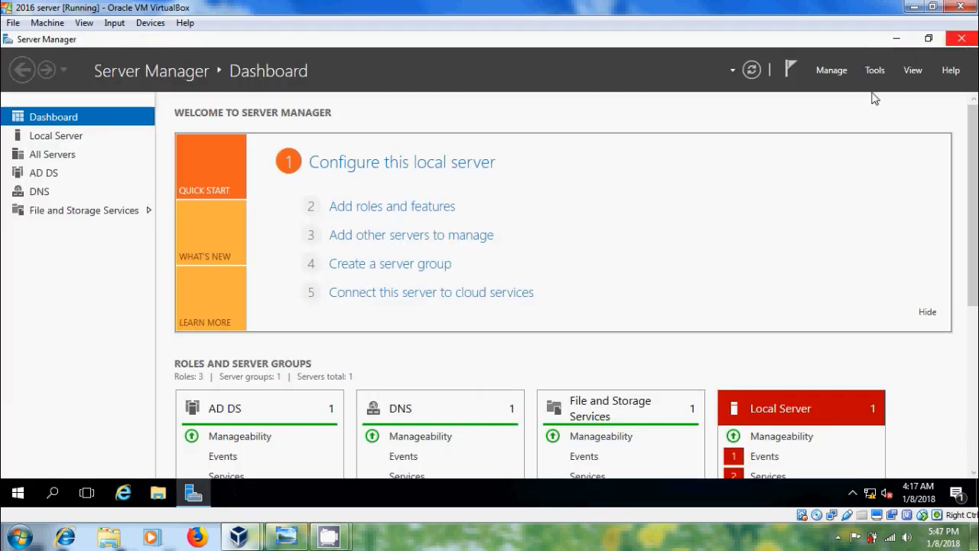
Launch Active Directory Users and Computers maximized and inspect myhome.com's Computers and Domain Controllers containers
click(875, 70)
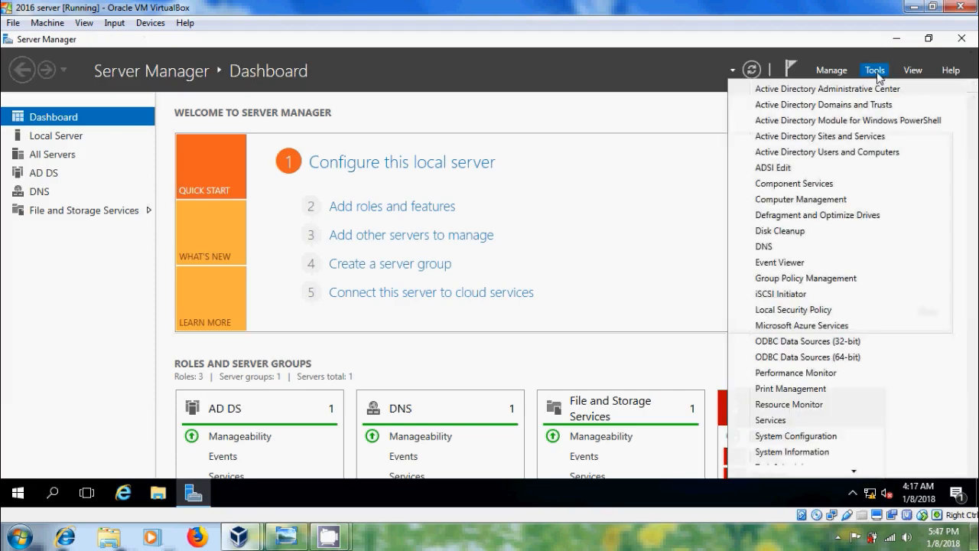
mouse_move(827, 151)
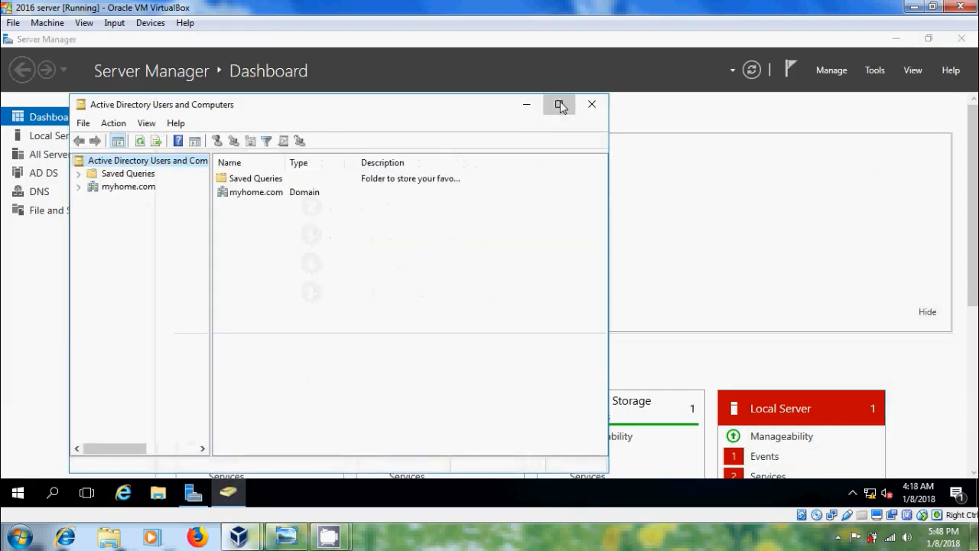
click(560, 104)
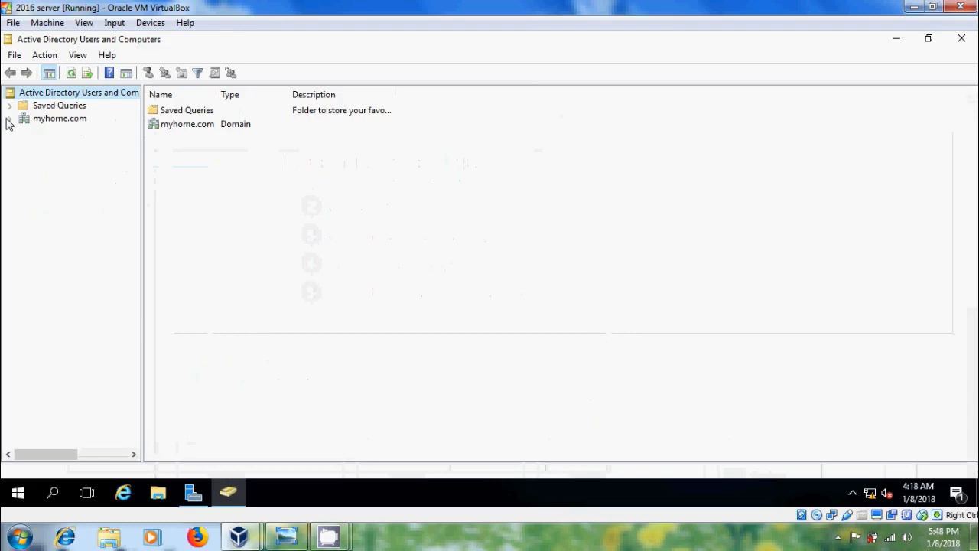
click(9, 120)
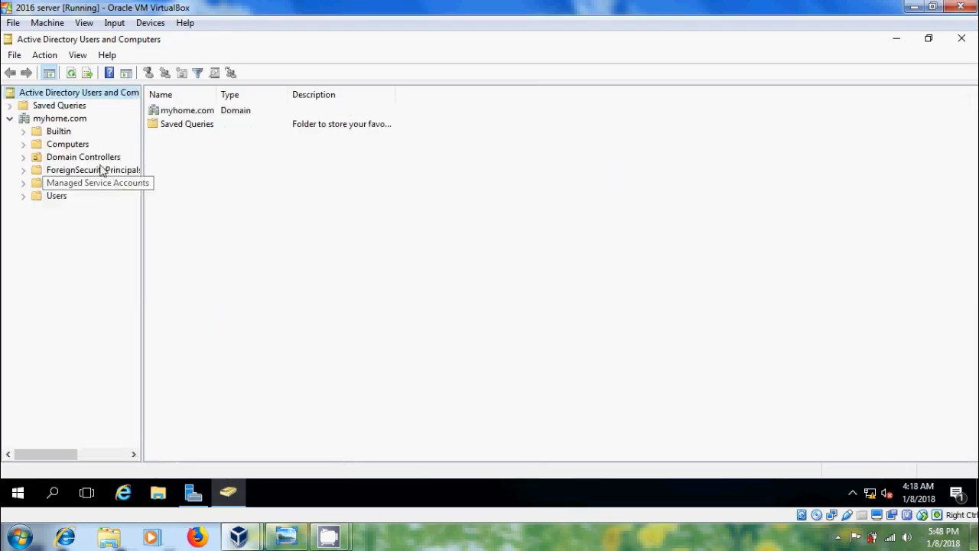
mouse_move(67, 213)
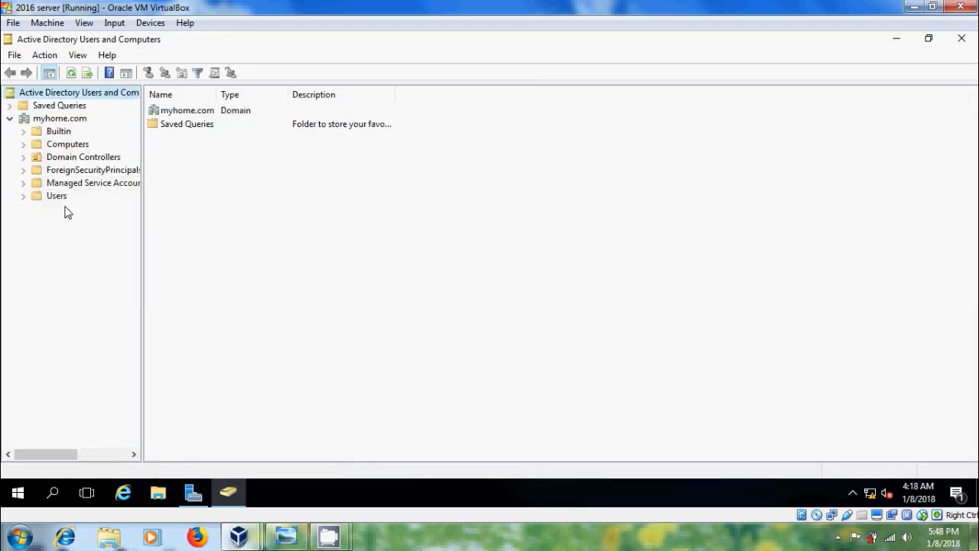
click(67, 144)
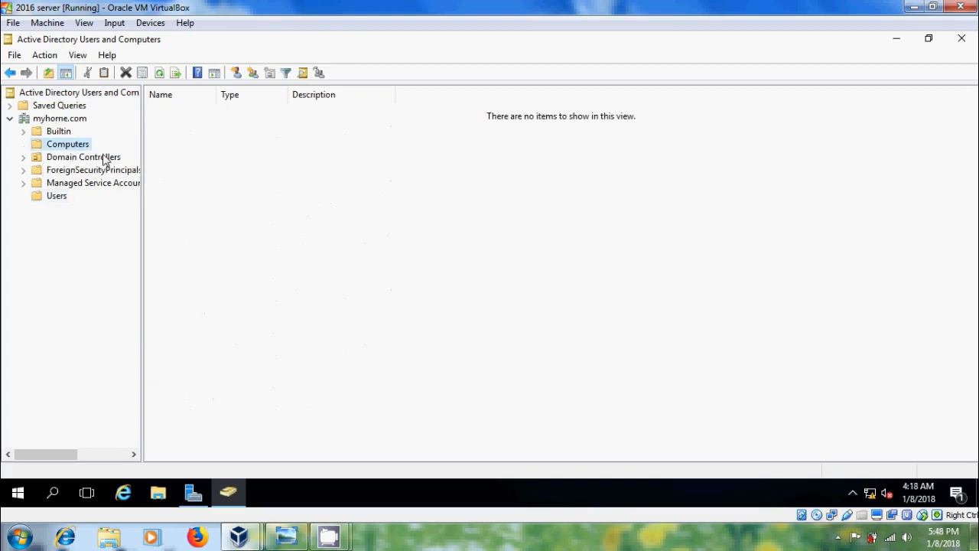
click(83, 156)
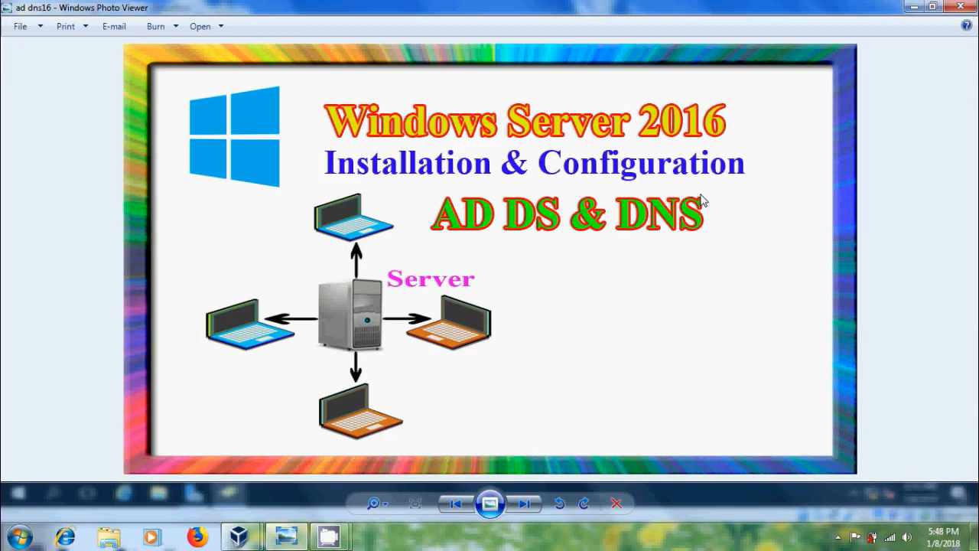
mouse_move(595, 248)
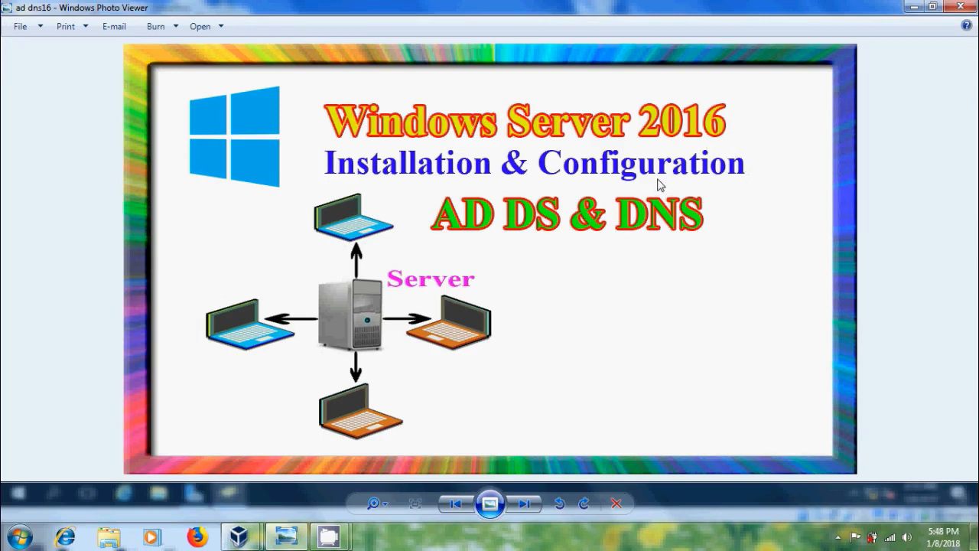
mouse_move(733, 193)
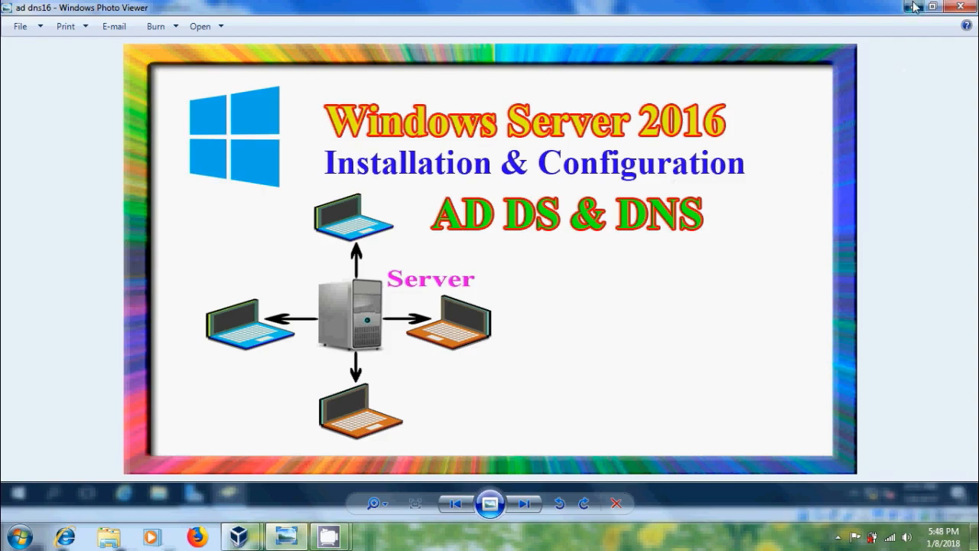
Close the Windows Server 2016 AD DS & DNS title image to reveal the desktop
click(960, 6)
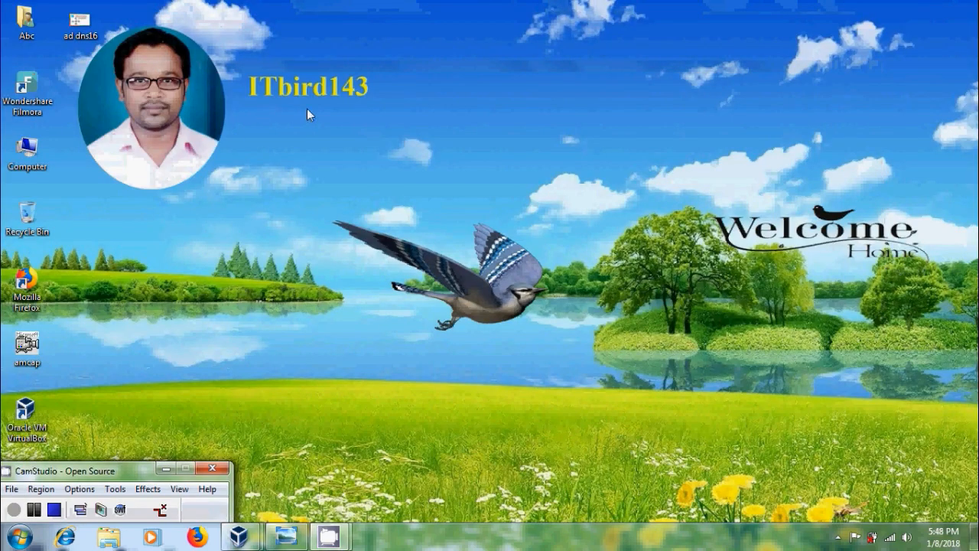
mouse_move(351, 113)
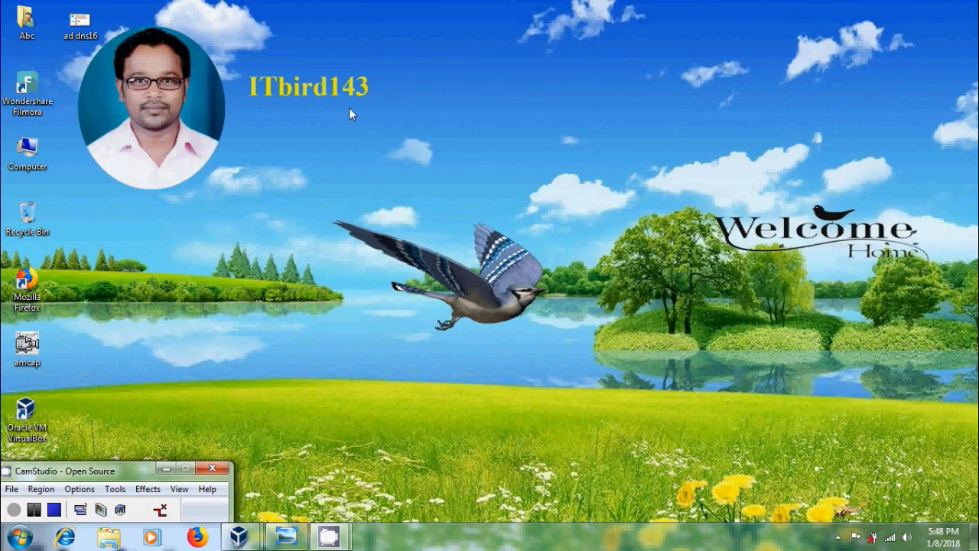